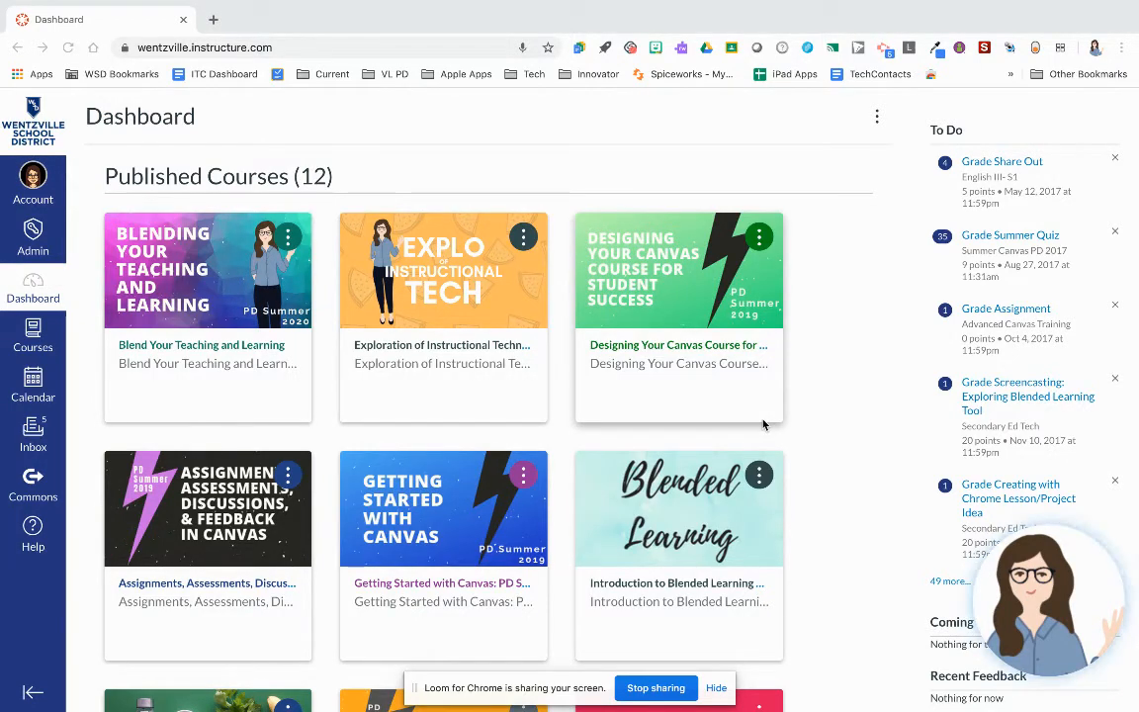
{"action": "mouse_move", "coordinate": [0, 126]}
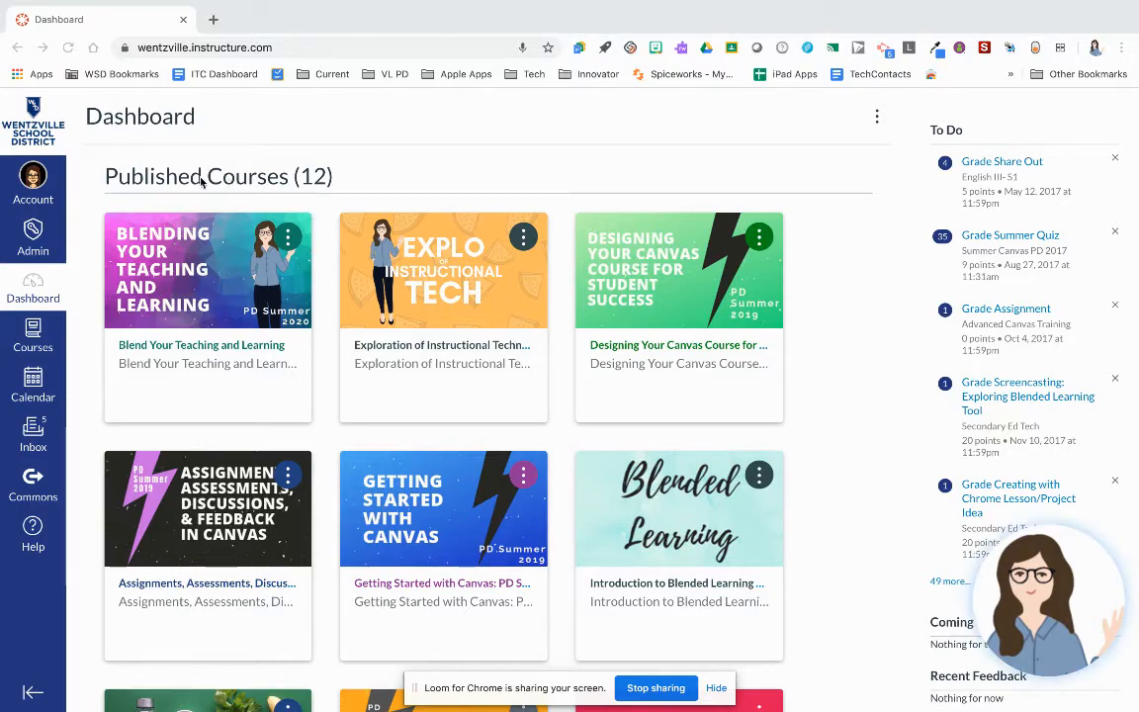
Preview a course card's colour and nickname settings and close them unchanged.
{"action": "scroll", "scroll_direction": "down", "scroll_amount": 3}
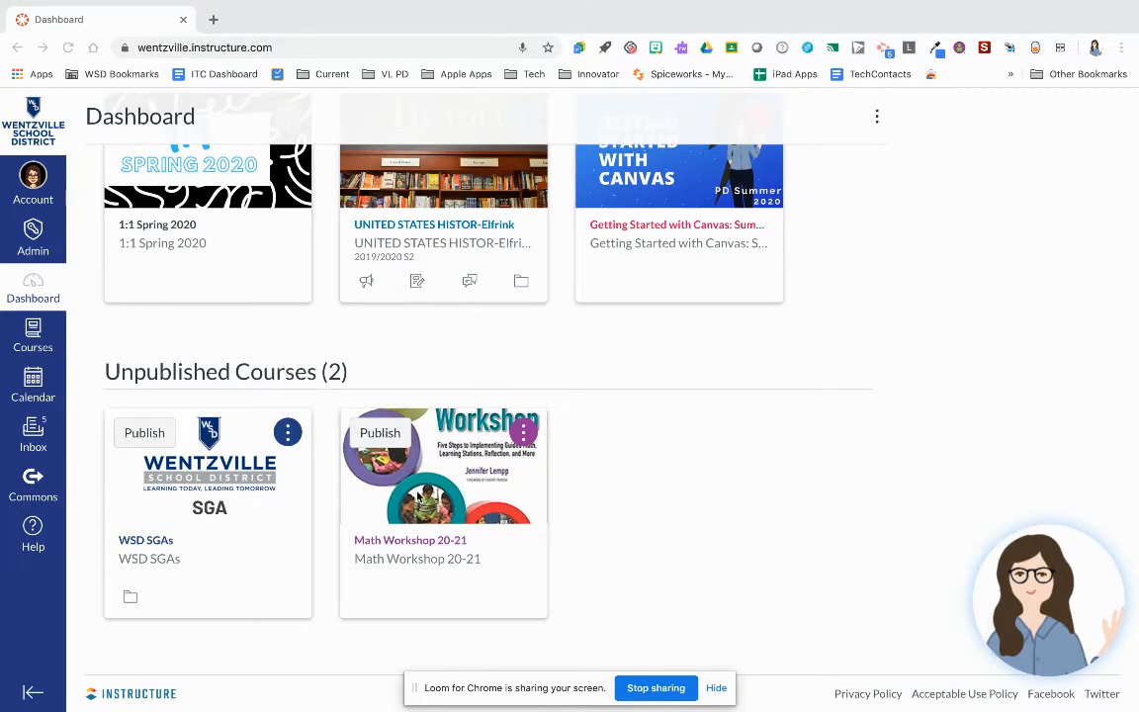
{"action": "mouse_move", "coordinate": [415, 400]}
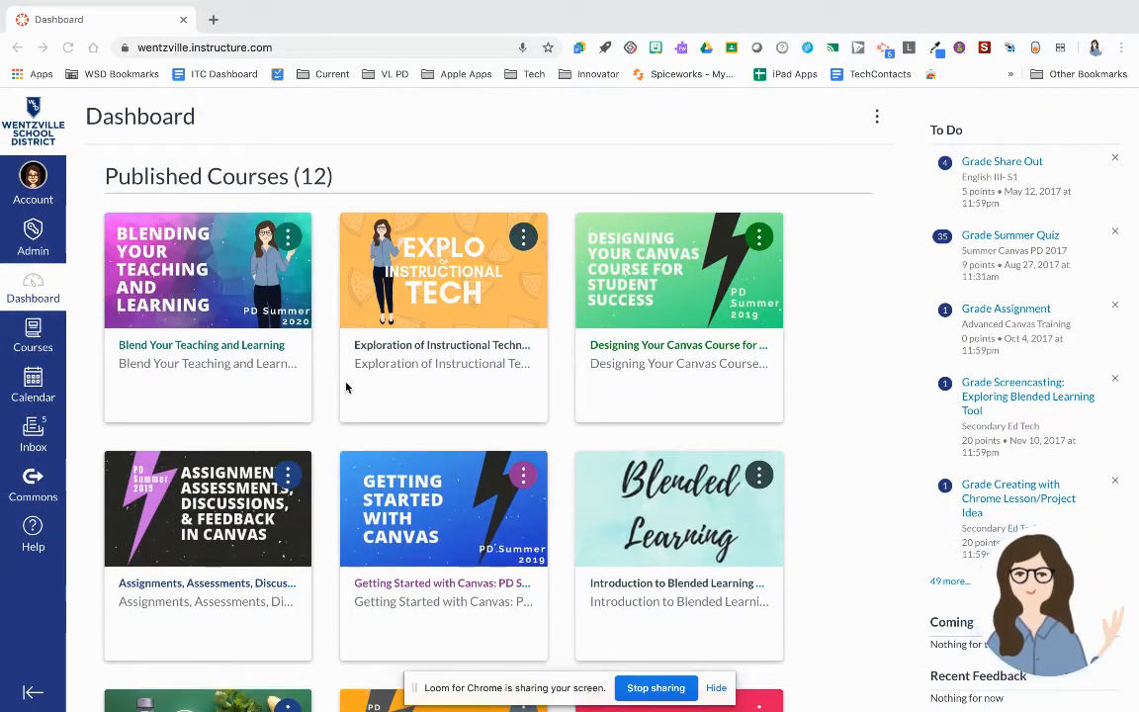
{"action": "mouse_move", "coordinate": [209, 392]}
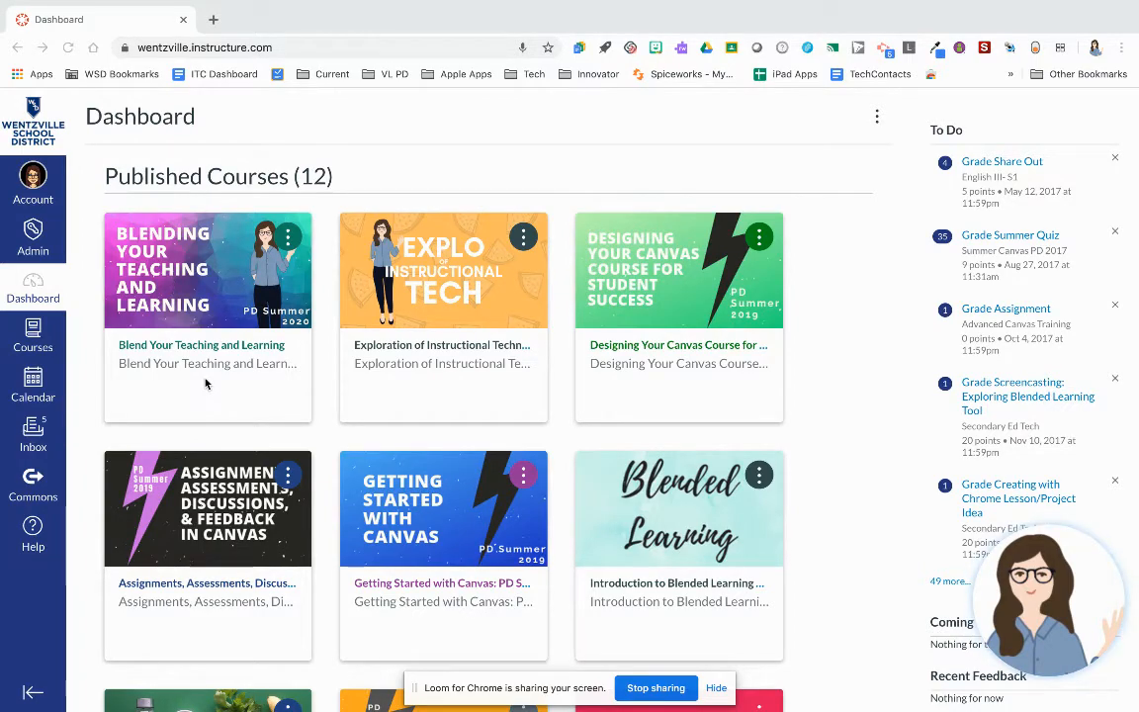
{"action": "scroll", "scroll_direction": "down", "scroll_amount": 3}
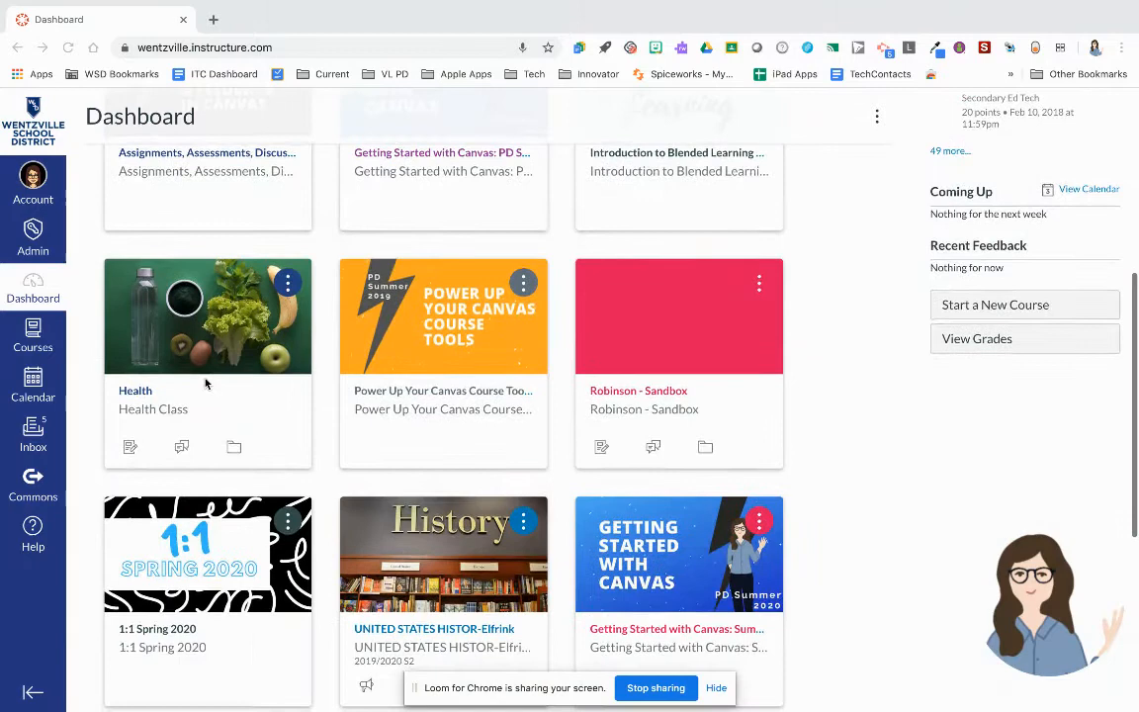
{"action": "mouse_move", "coordinate": [184, 453]}
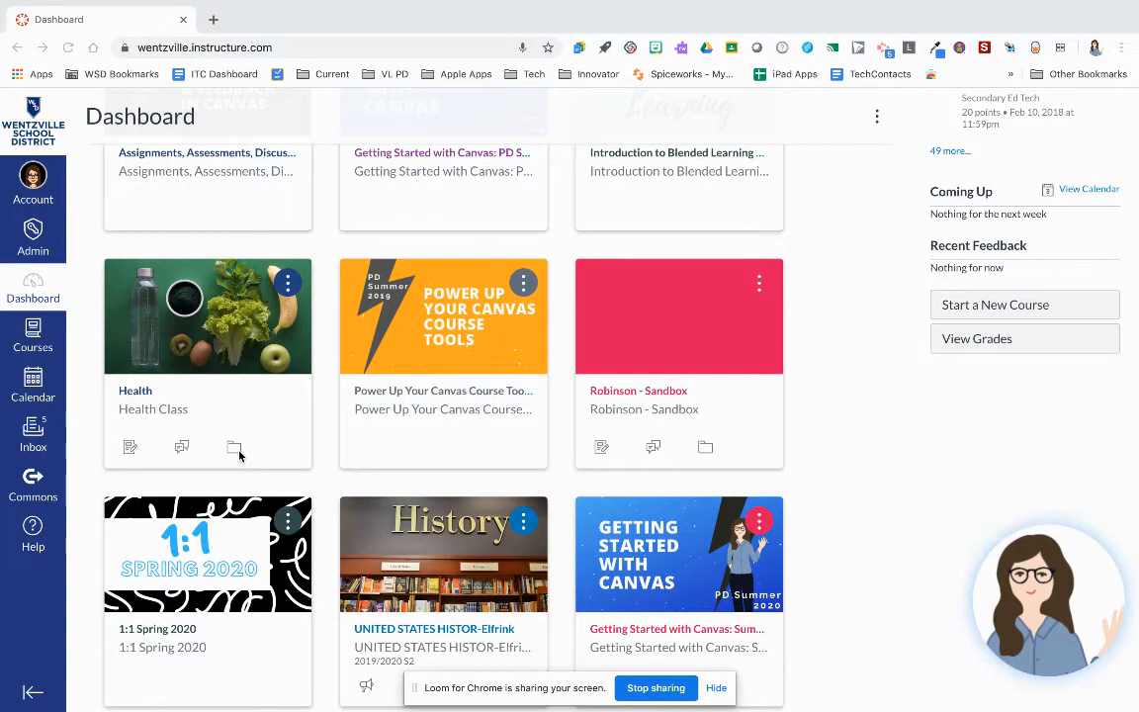
{"action": "mouse_move", "coordinate": [156, 447]}
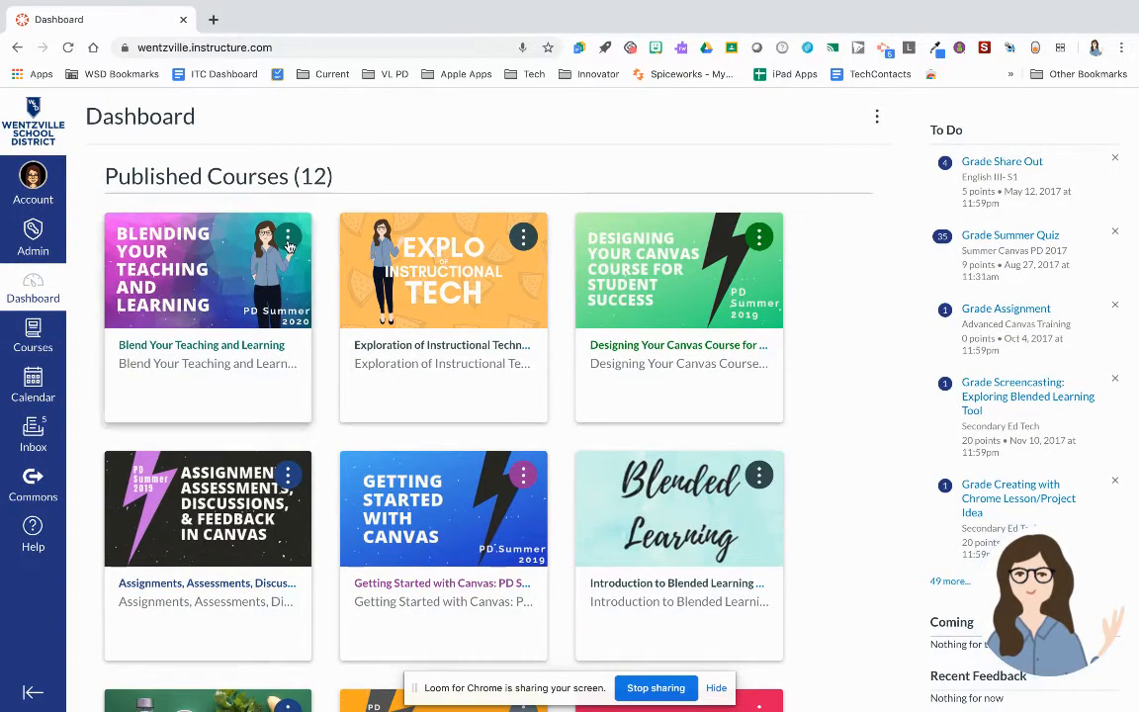
{"action": "left_click", "coordinate": [287, 237]}
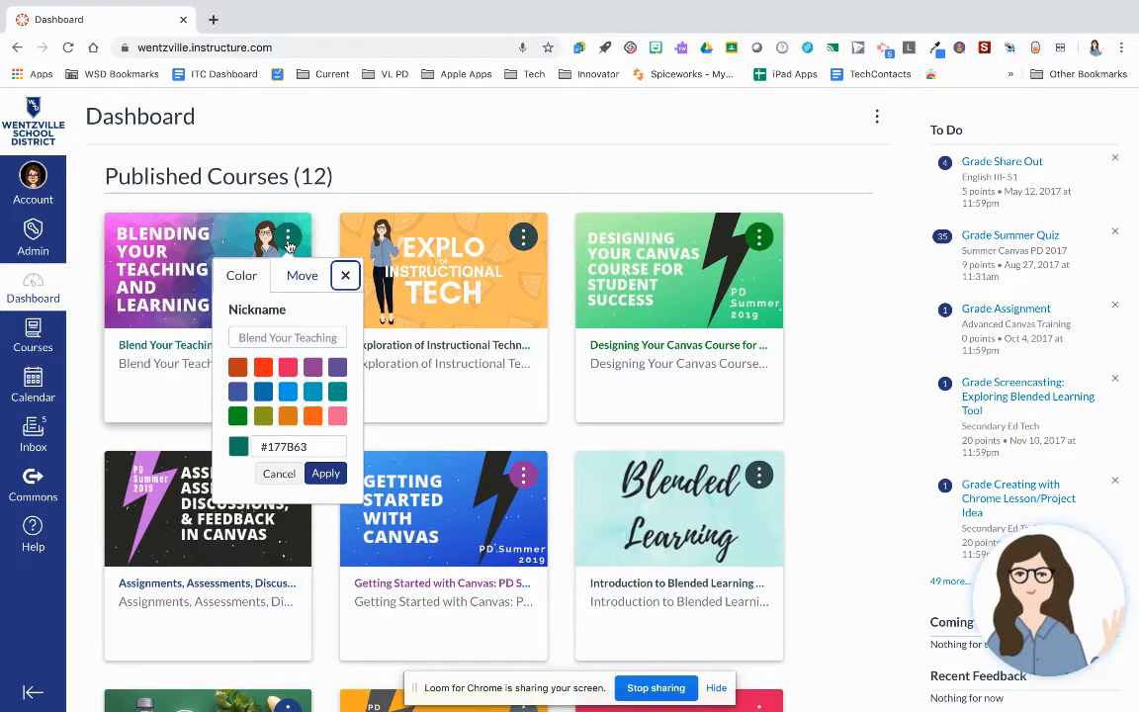
{"action": "left_click", "coordinate": [344, 275]}
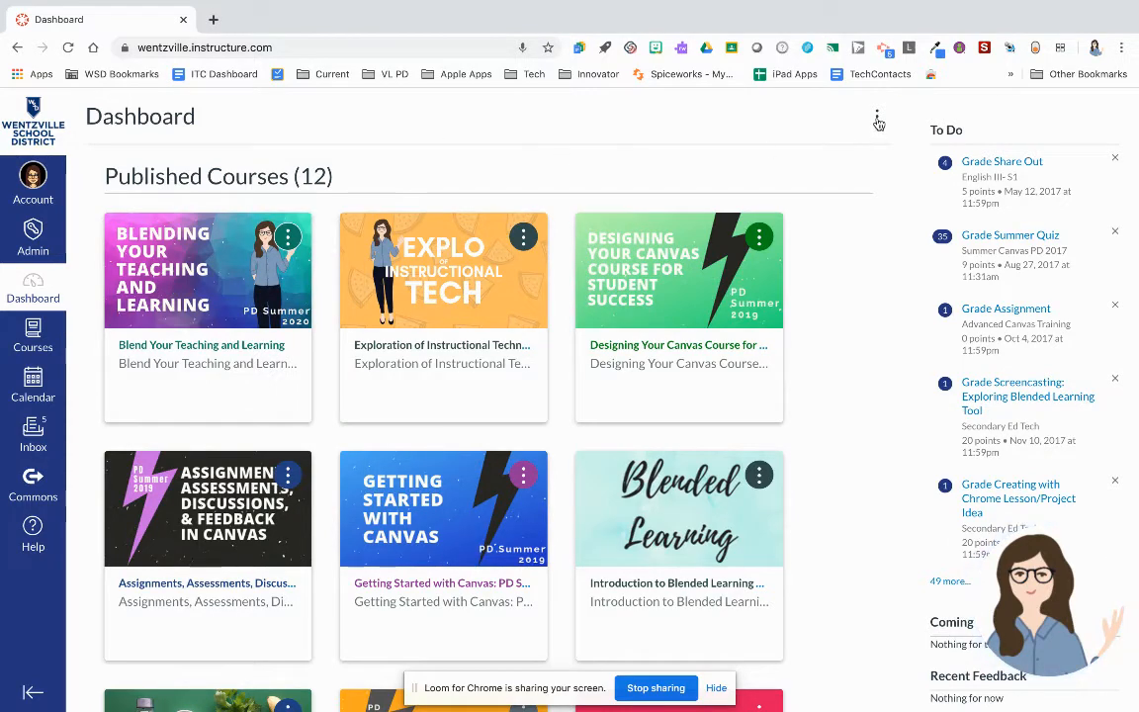
Show the dashboard display options with Card View still current.
{"action": "left_click", "coordinate": [878, 119]}
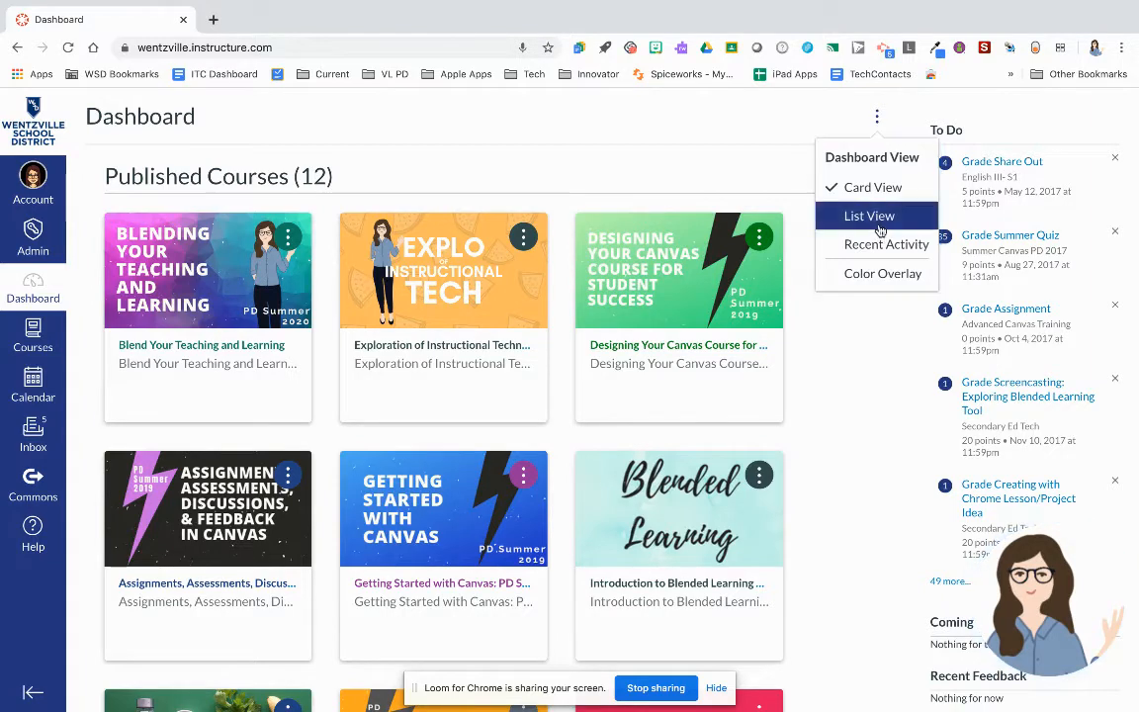
{"action": "left_click", "coordinate": [870, 215]}
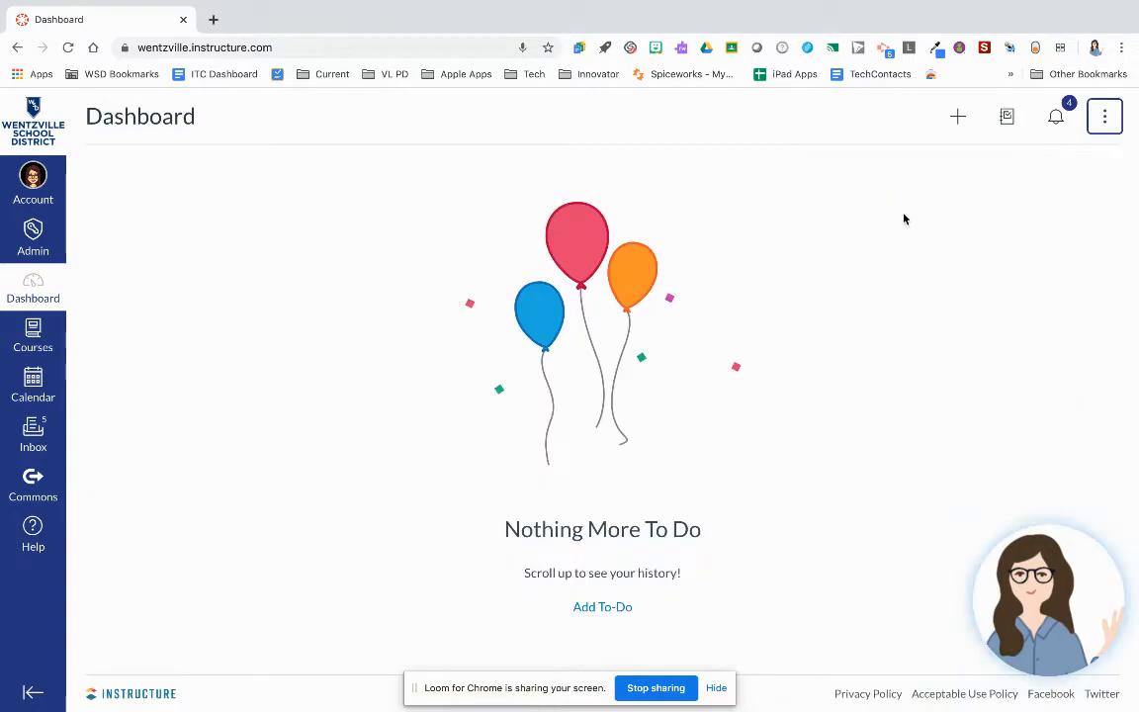
{"action": "left_click", "coordinate": [1103, 115]}
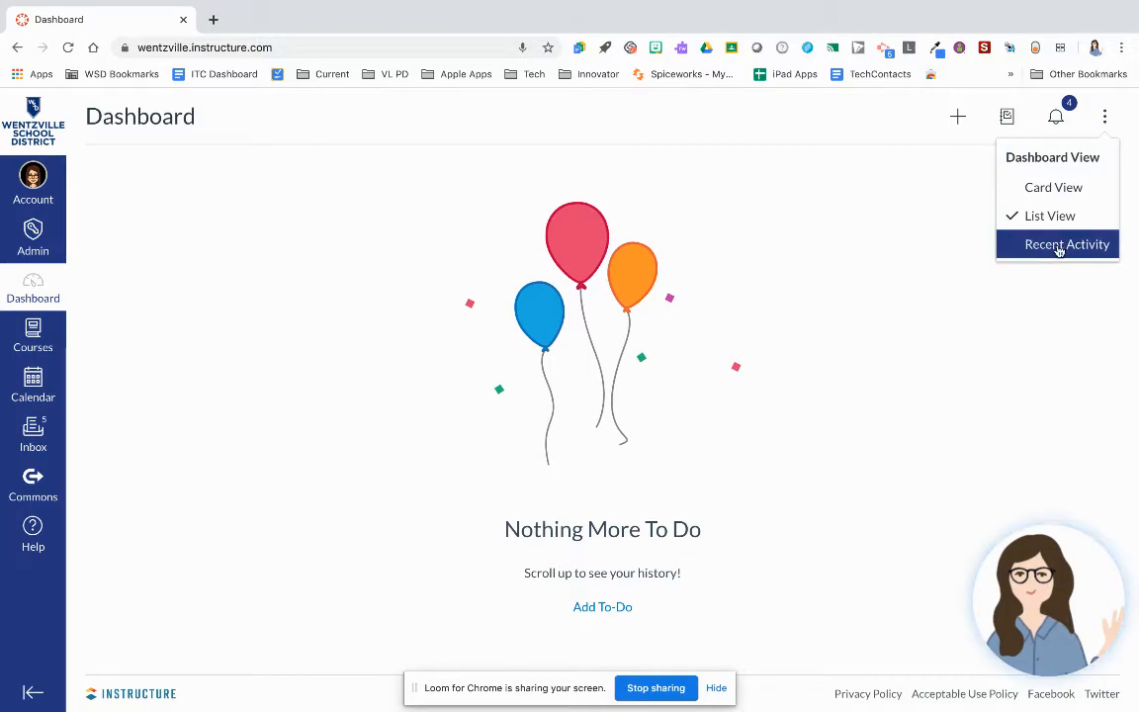
{"action": "left_click", "coordinate": [1068, 245]}
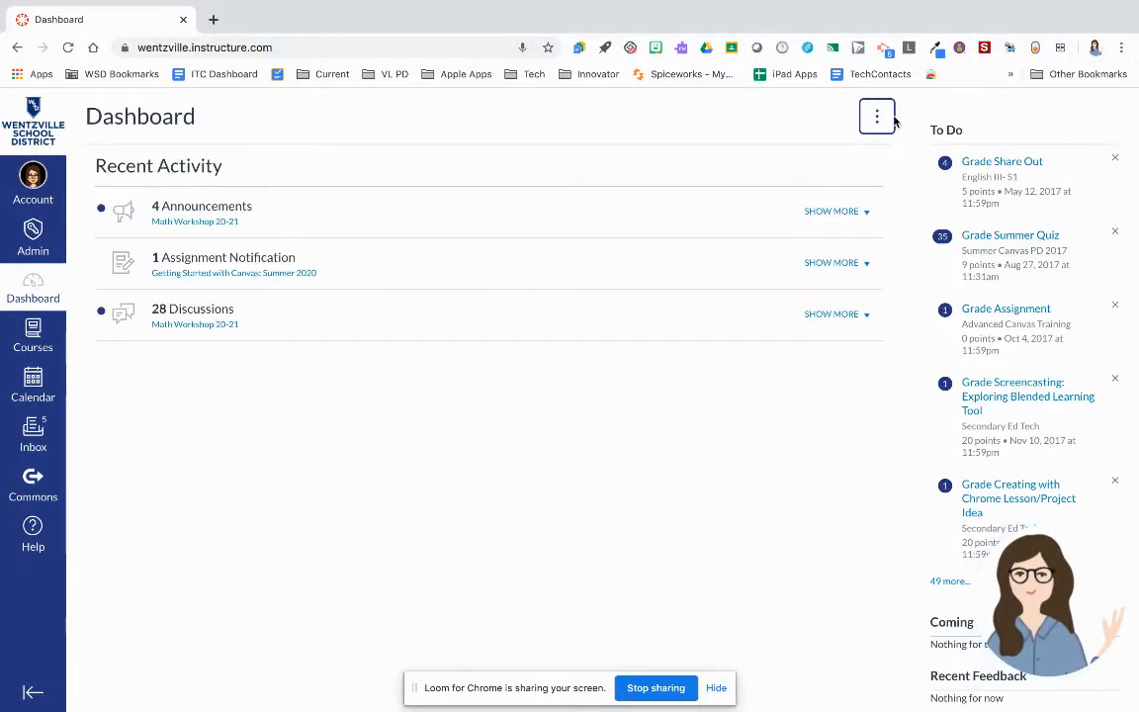
{"action": "left_click", "coordinate": [876, 114]}
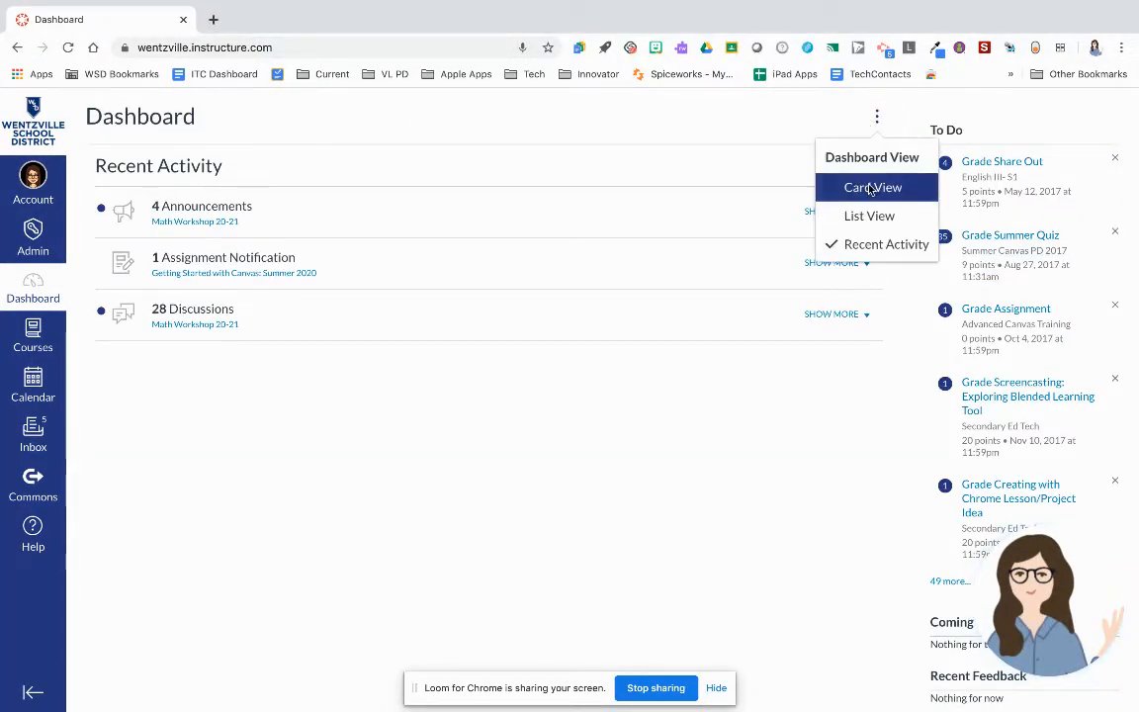
{"action": "left_click", "coordinate": [874, 186]}
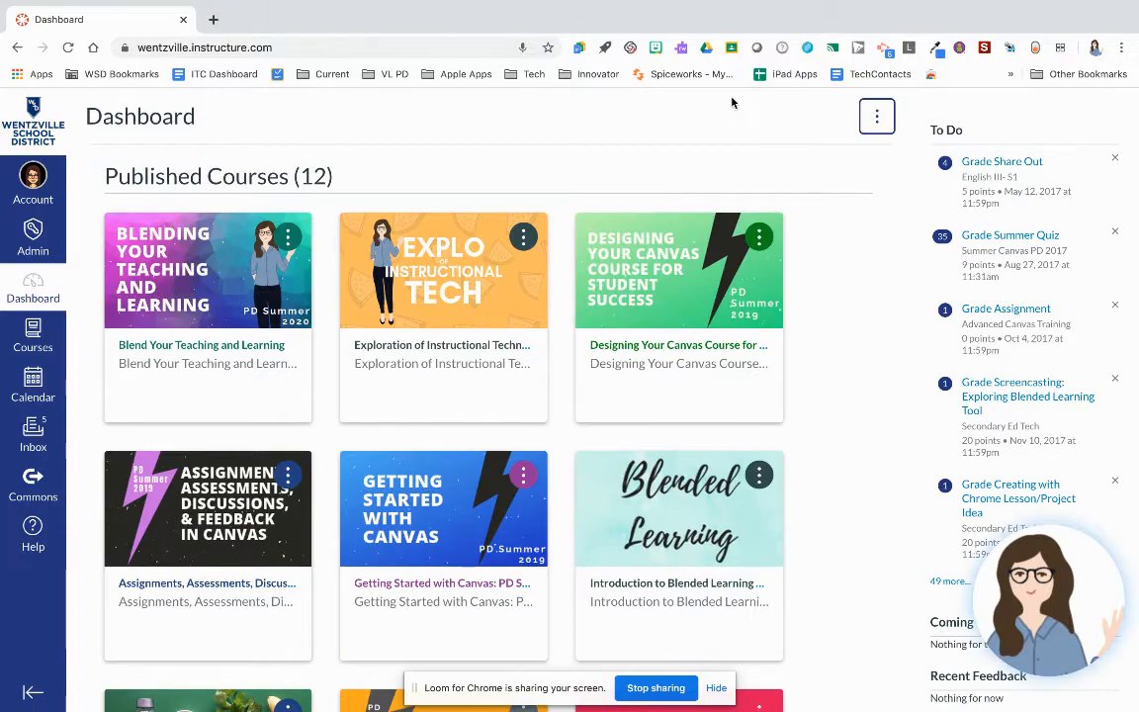
{"action": "mouse_move", "coordinate": [611, 337]}
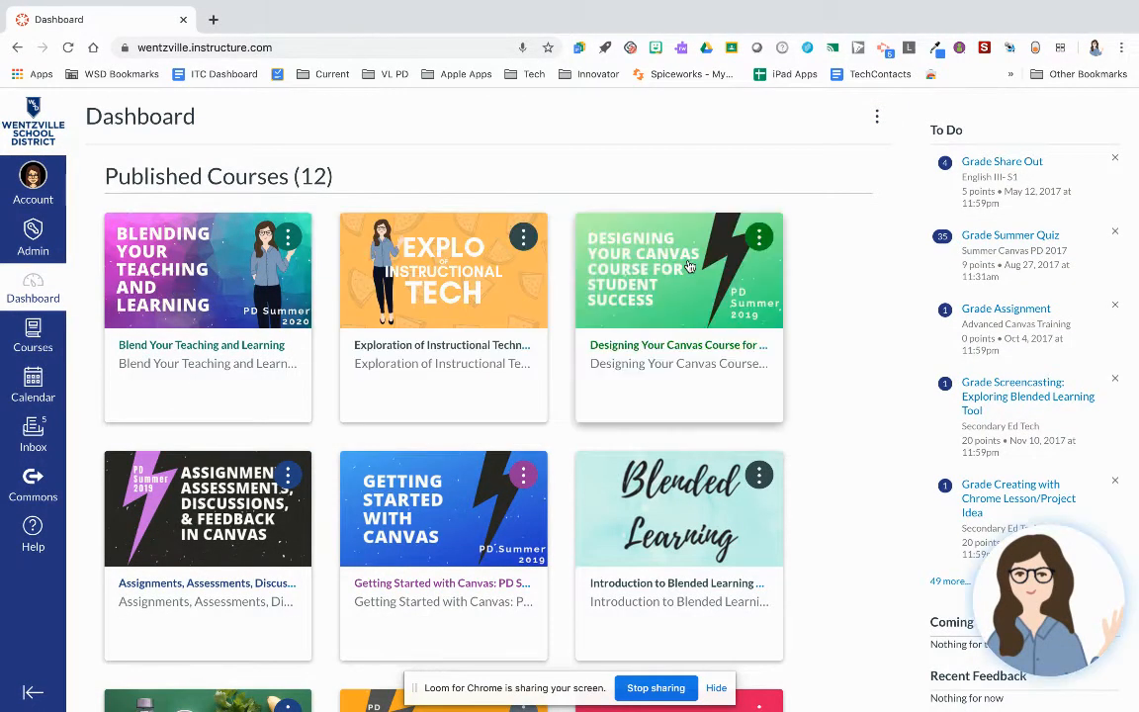
{"action": "mouse_move", "coordinate": [1024, 263]}
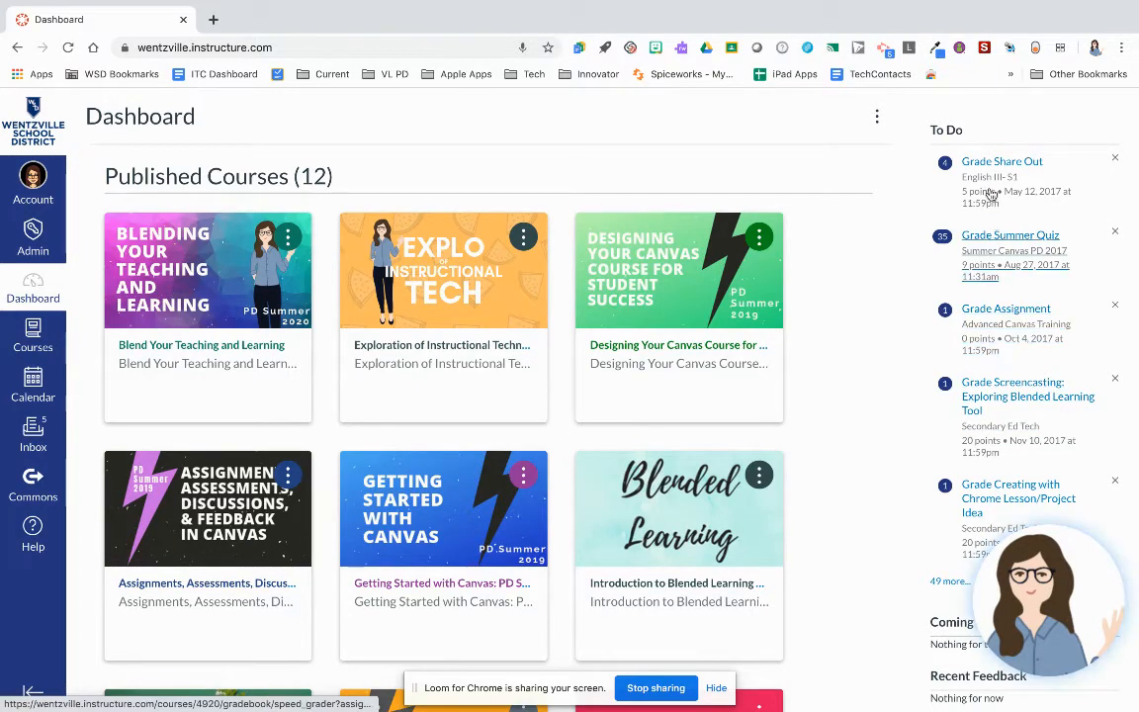
{"action": "mouse_move", "coordinate": [989, 247]}
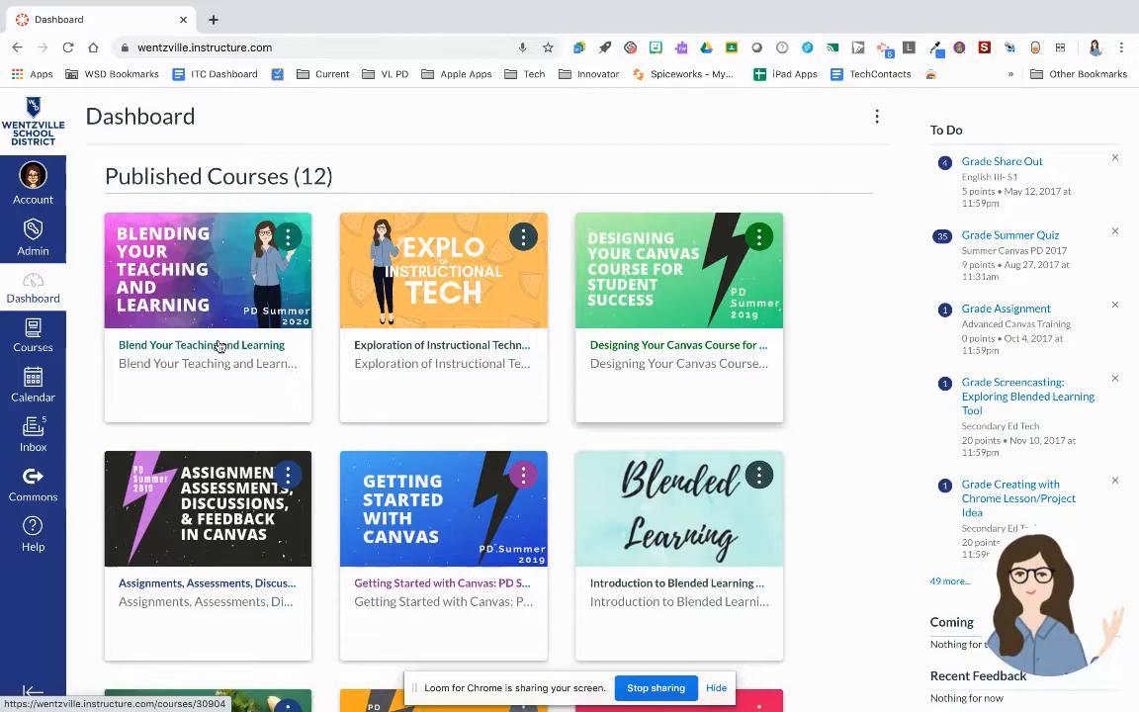
{"action": "left_click", "coordinate": [32, 334]}
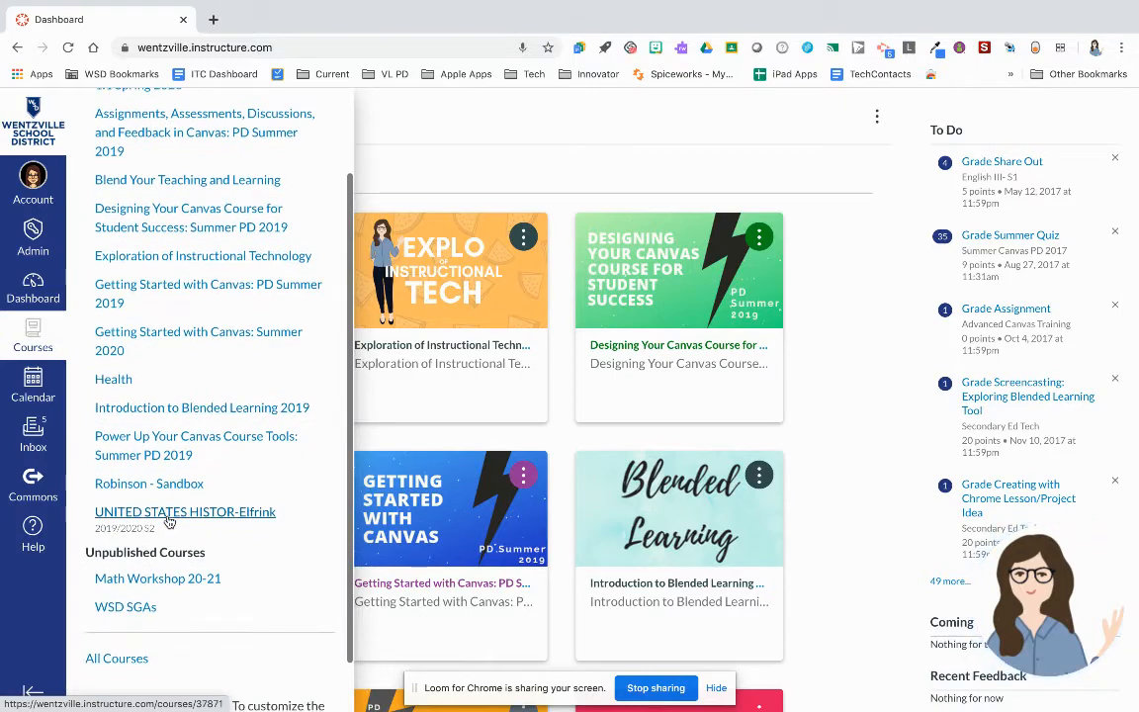
{"action": "scroll", "scroll_direction": "down", "scroll_amount": 3}
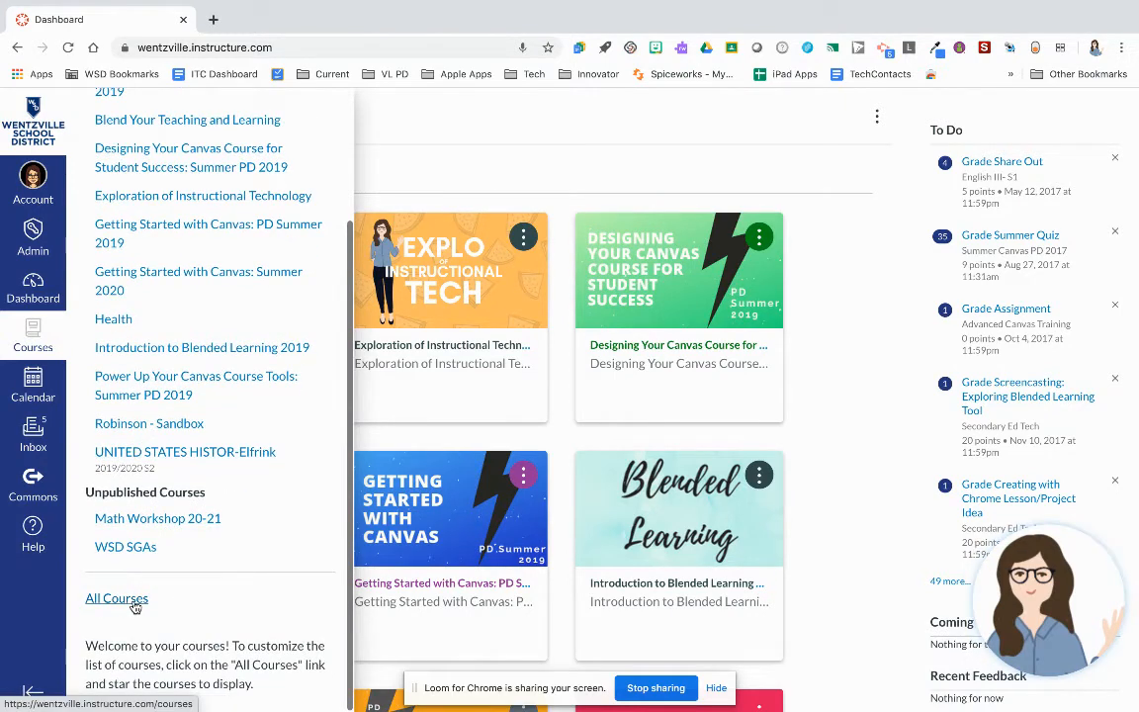
{"action": "left_click", "coordinate": [117, 597]}
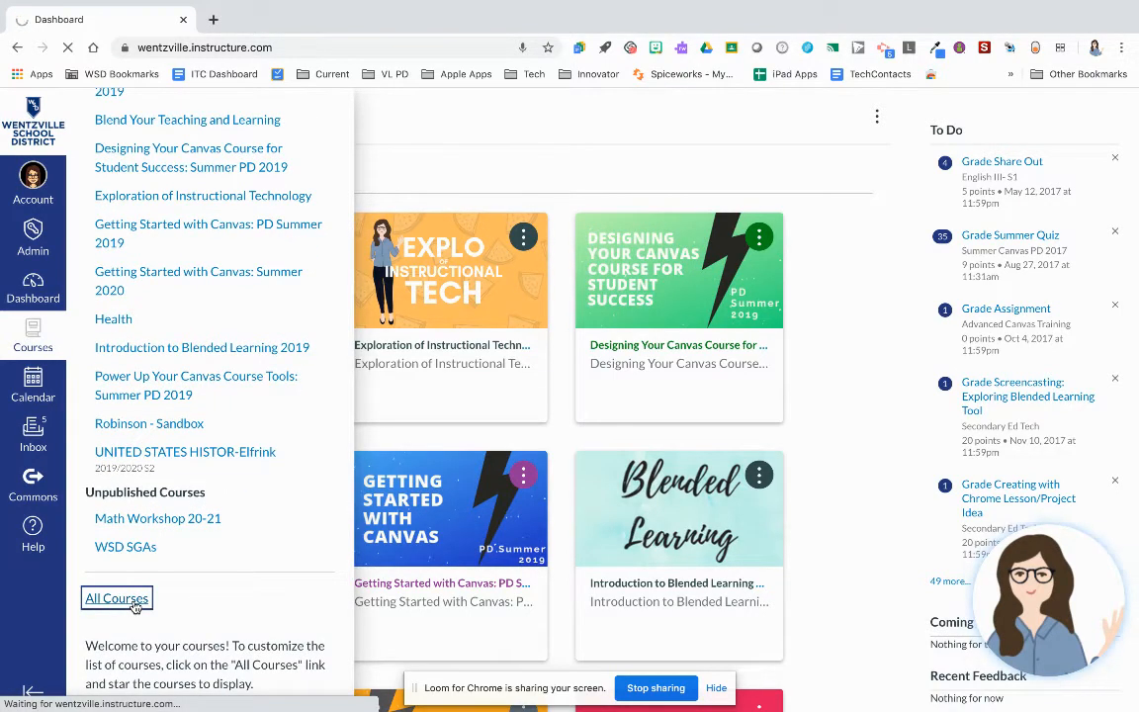
{"action": "left_click", "coordinate": [115, 597]}
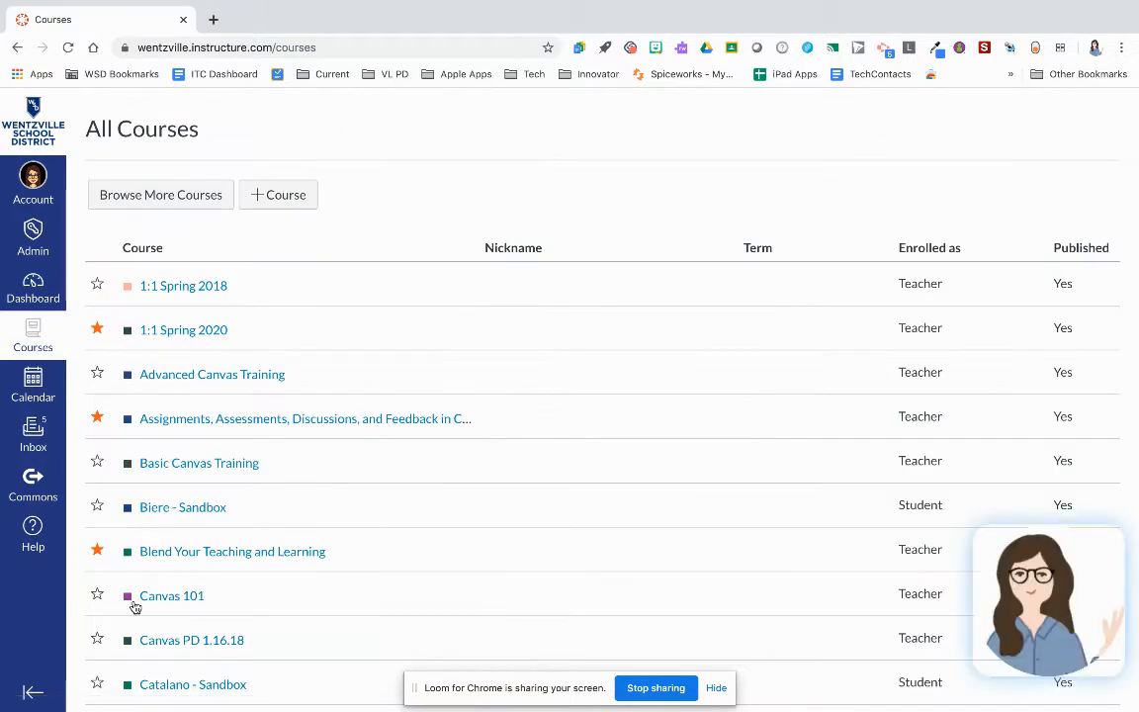
{"action": "scroll", "scroll_direction": "down", "scroll_amount": 3}
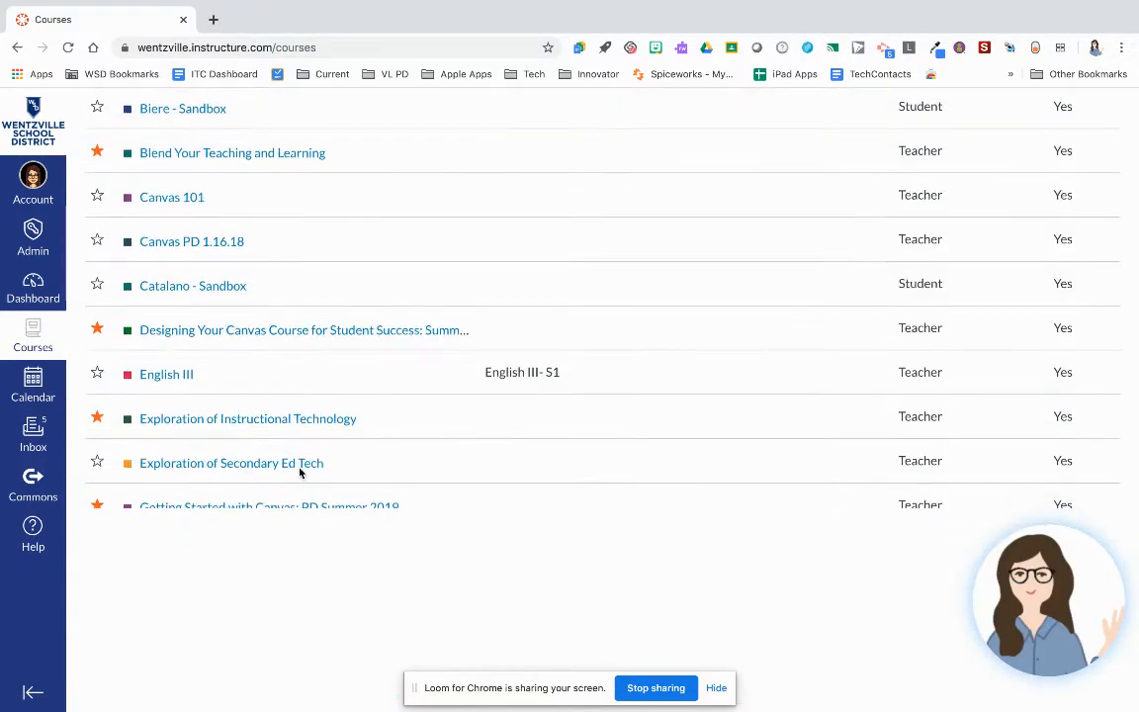
{"action": "scroll", "scroll_direction": "down", "scroll_amount": 3}
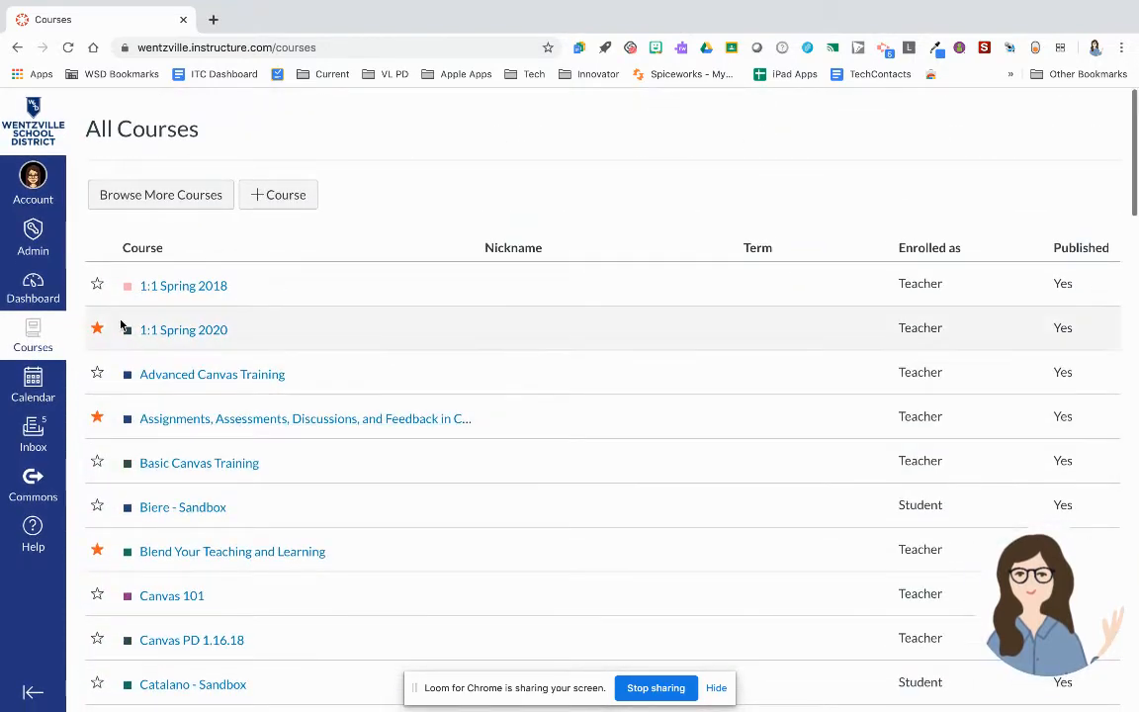
{"action": "mouse_move", "coordinate": [96, 285]}
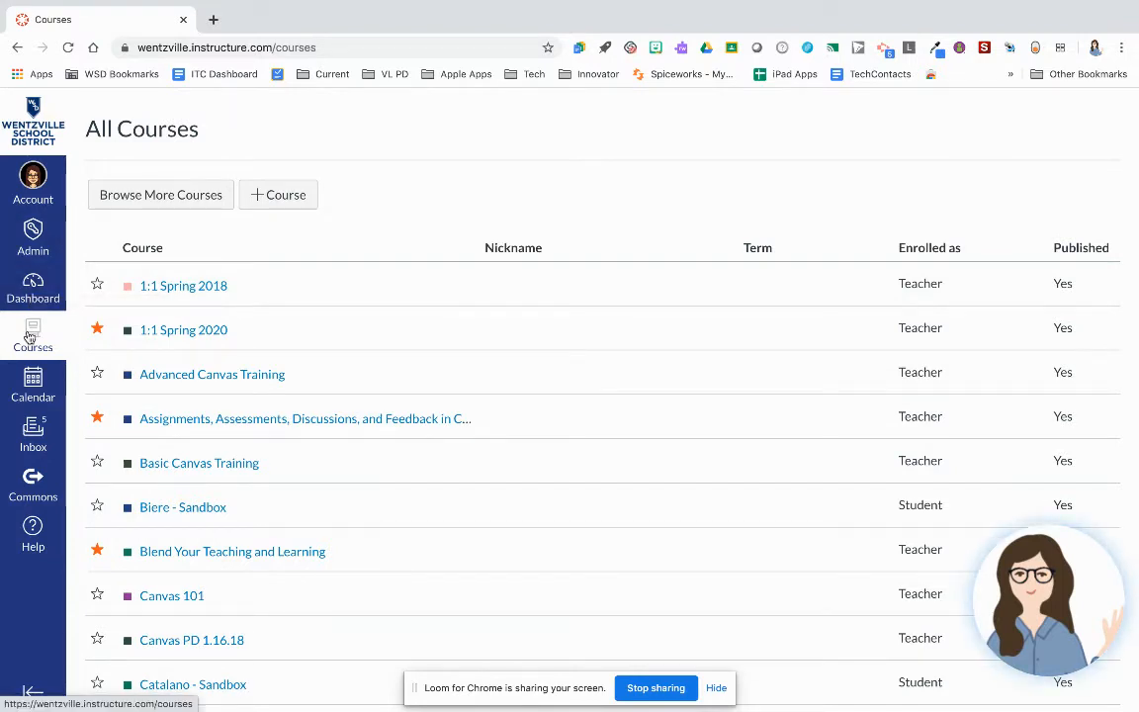
View the Calendar and advance it from June to July 2020.
{"action": "left_click", "coordinate": [32, 383]}
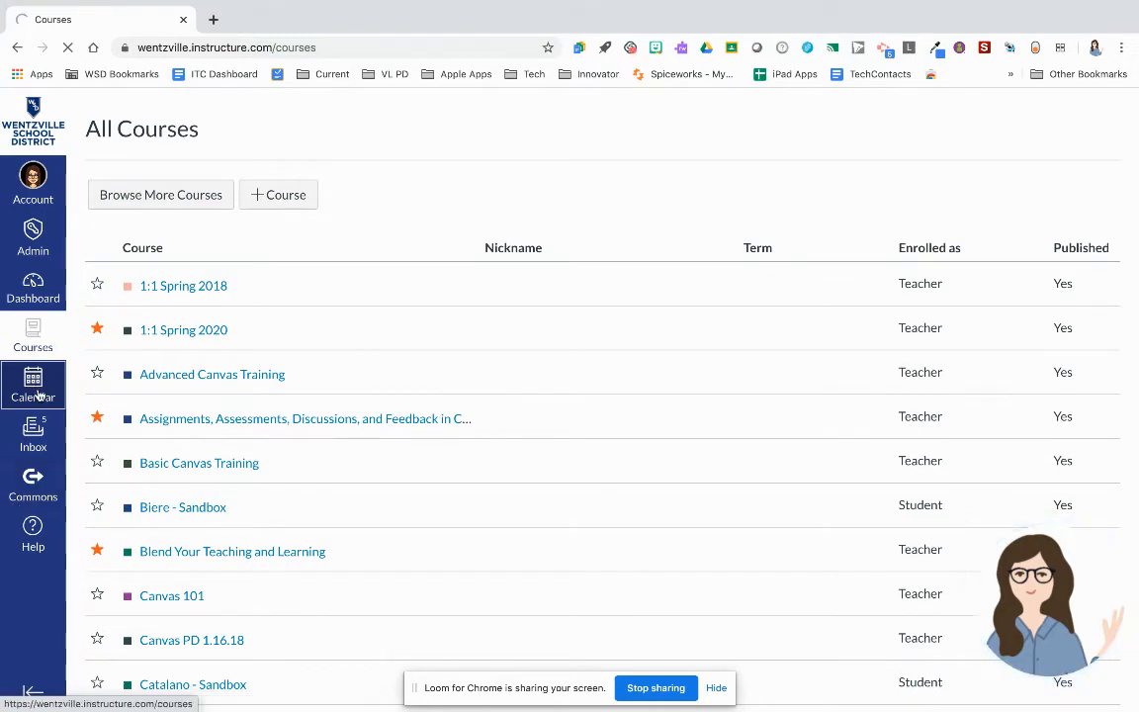
{"action": "left_click", "coordinate": [31, 384]}
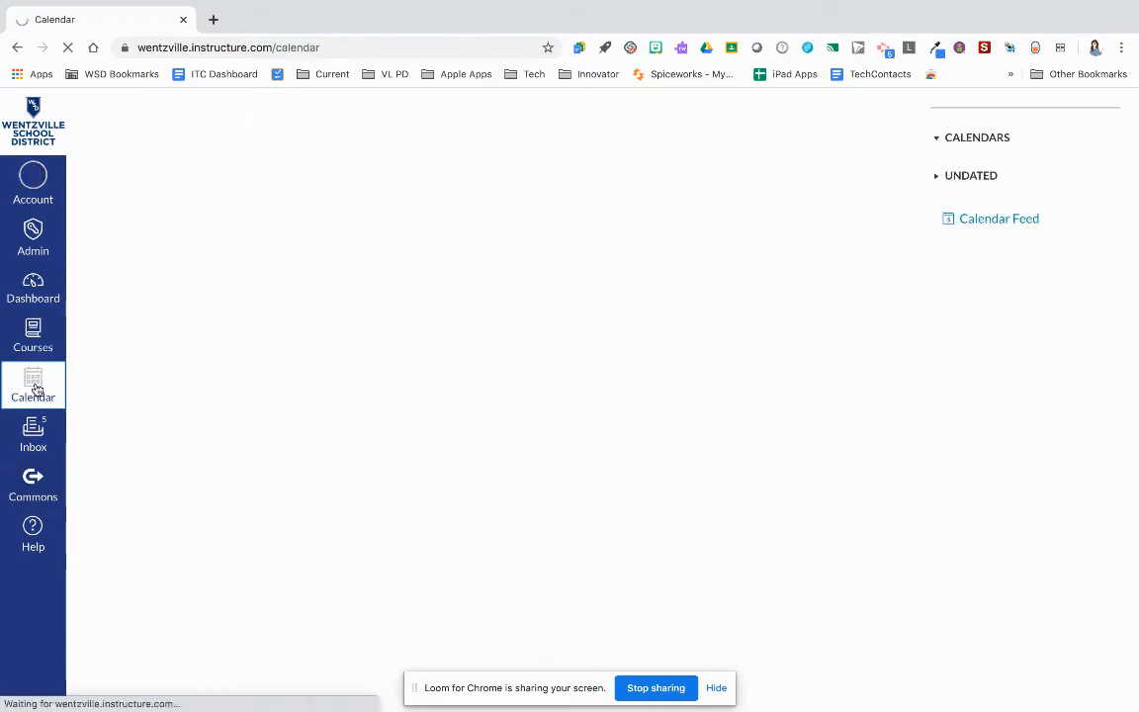
{"action": "left_click", "coordinate": [32, 385]}
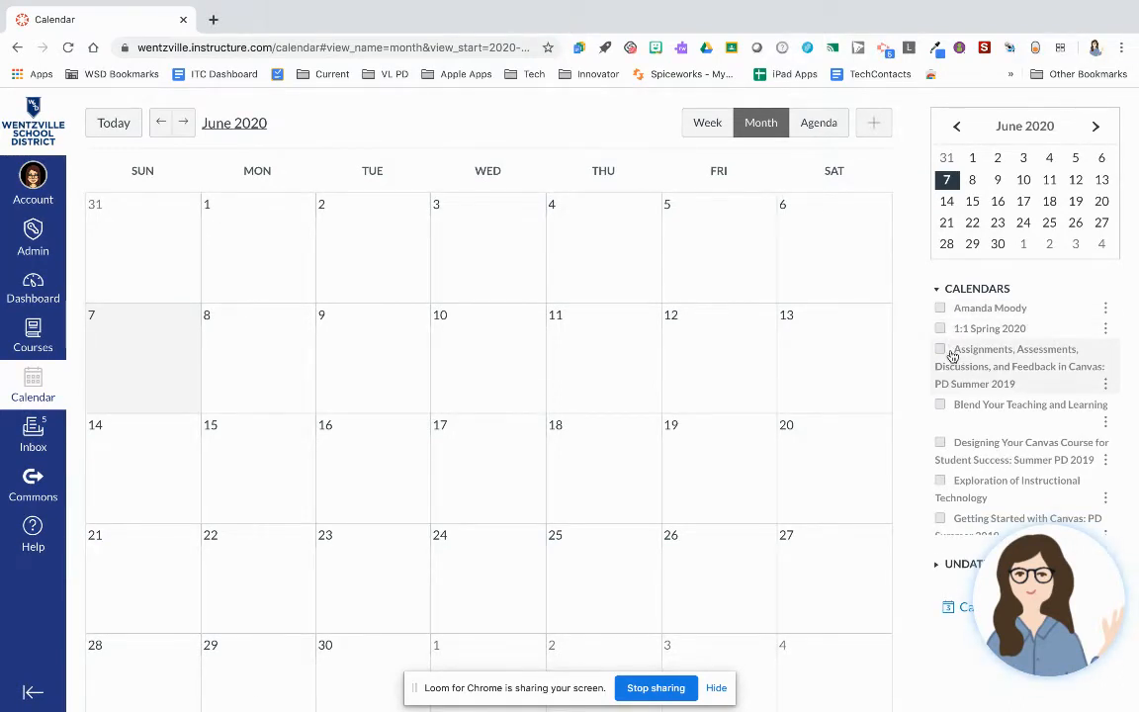
{"action": "scroll", "scroll_direction": "down", "scroll_amount": 3}
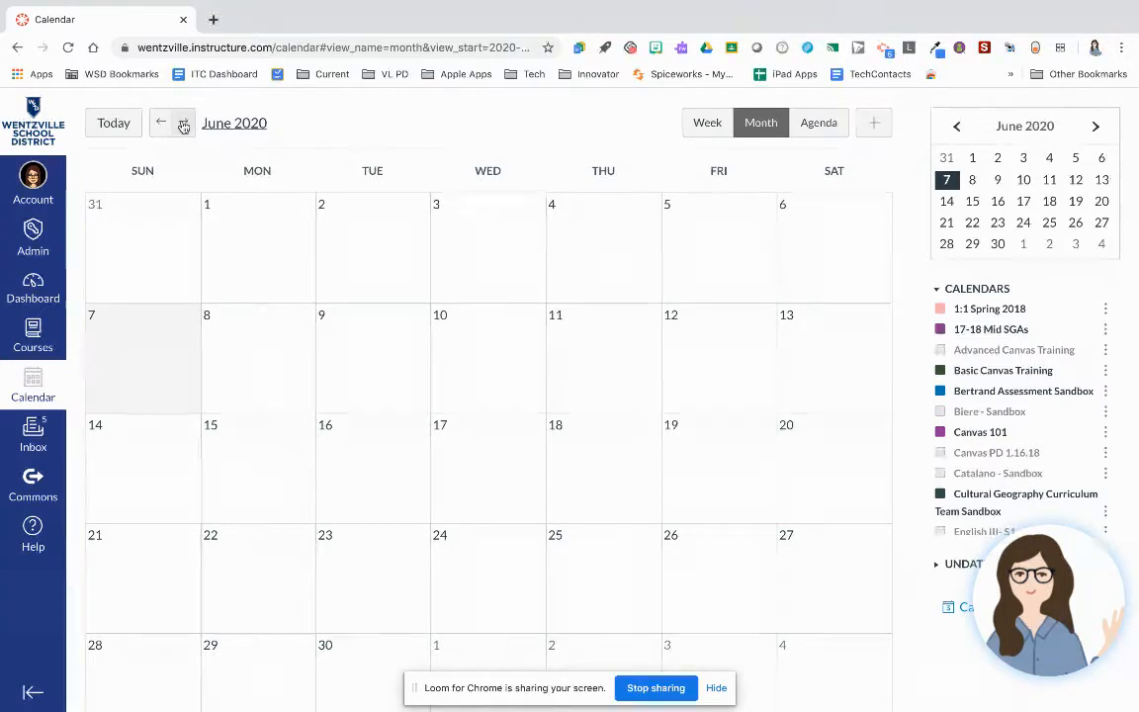
{"action": "left_click", "coordinate": [182, 123]}
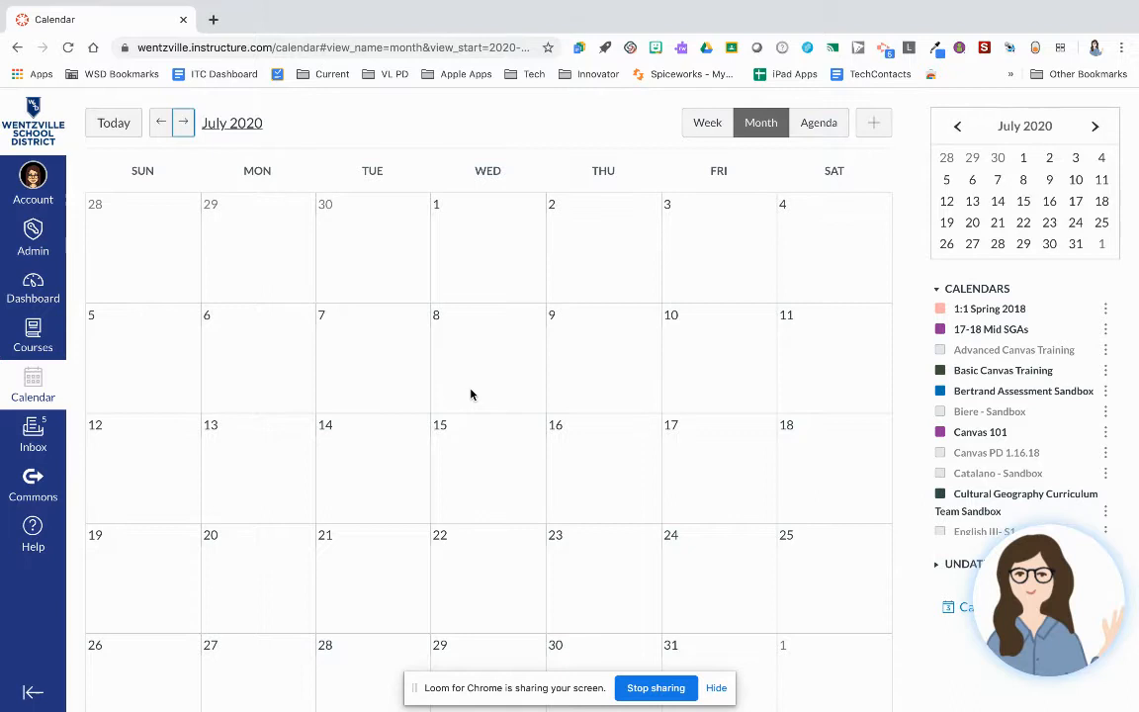
{"action": "mouse_move", "coordinate": [395, 399]}
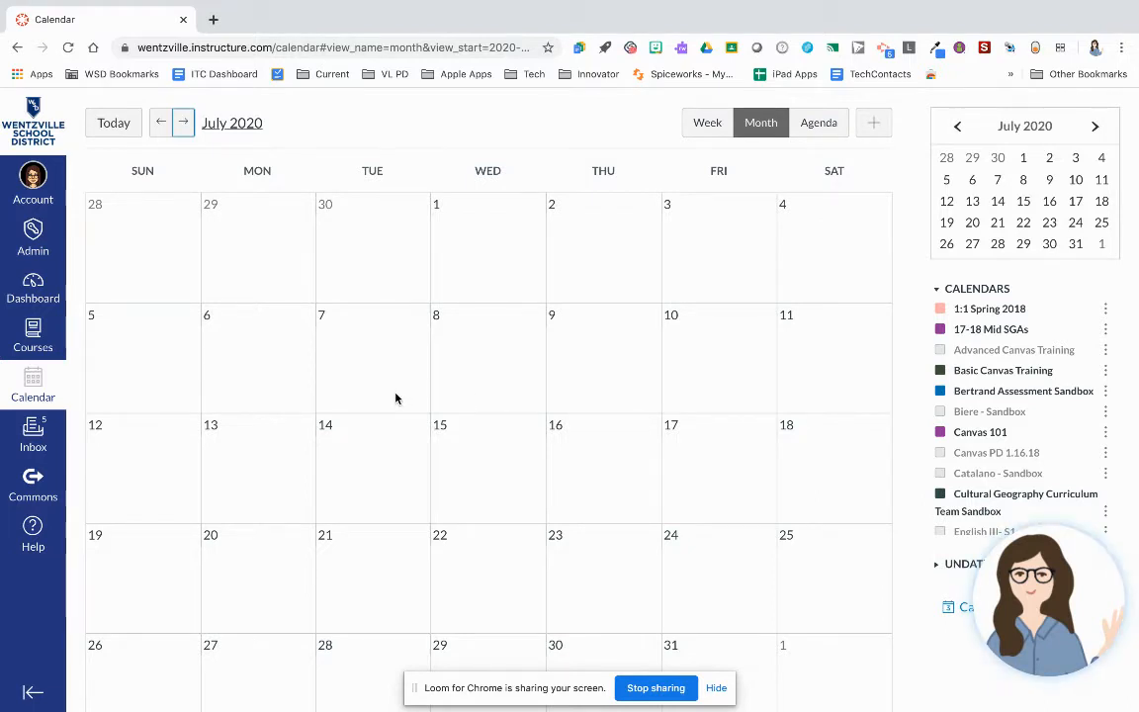
{"action": "mouse_move", "coordinate": [101, 423]}
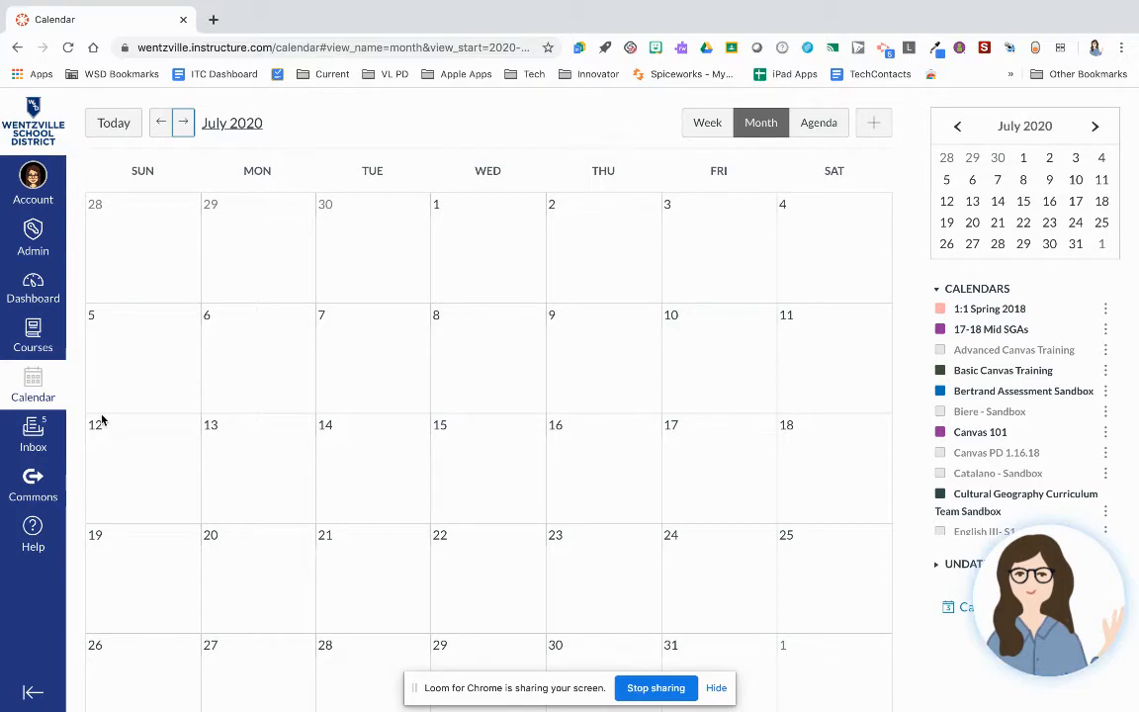
{"action": "mouse_move", "coordinate": [31, 435]}
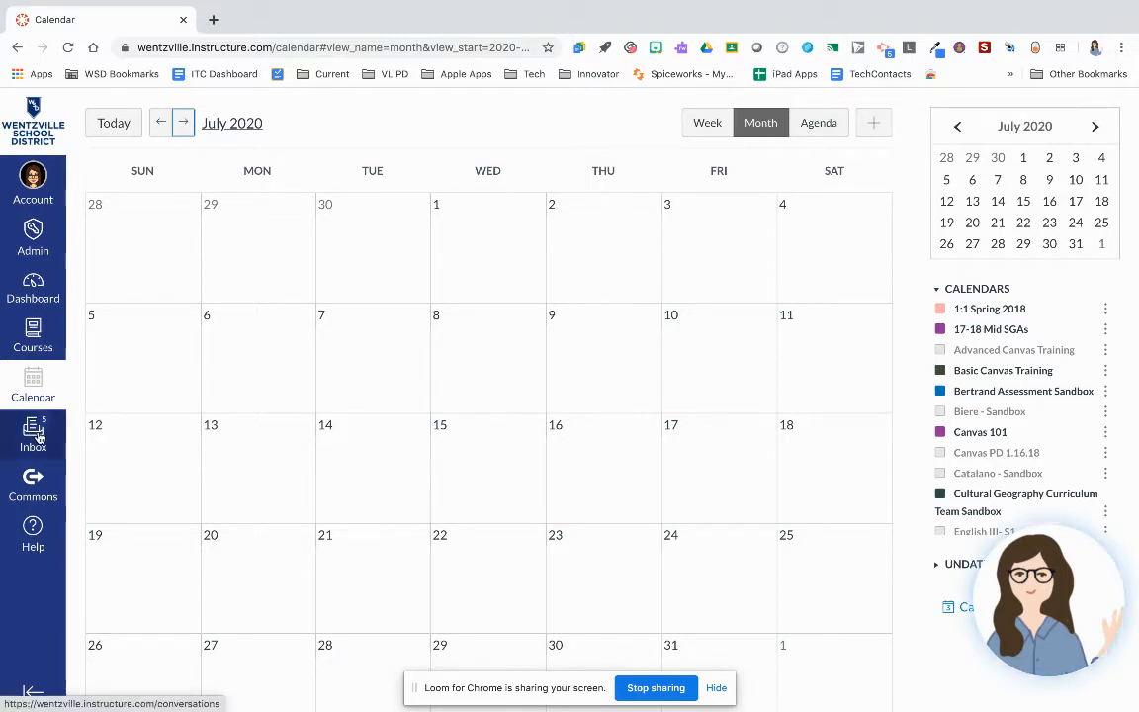
Go to the Inbox from the global navigation.
{"action": "left_click", "coordinate": [32, 435]}
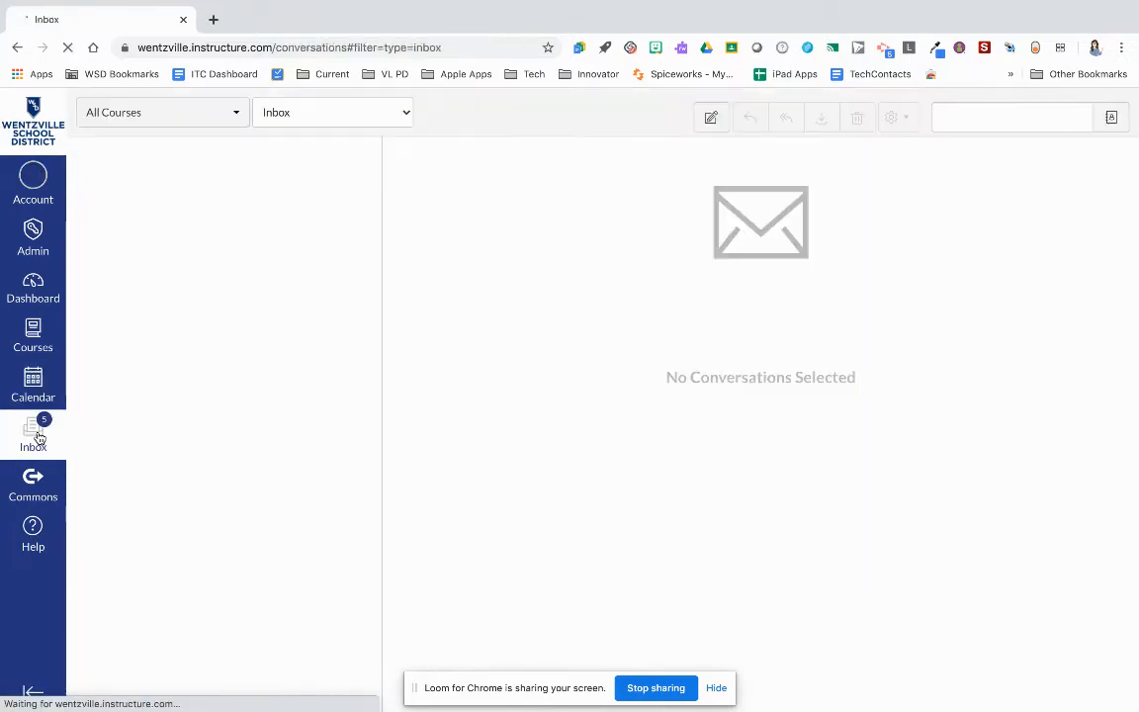
{"action": "left_click", "coordinate": [32, 433]}
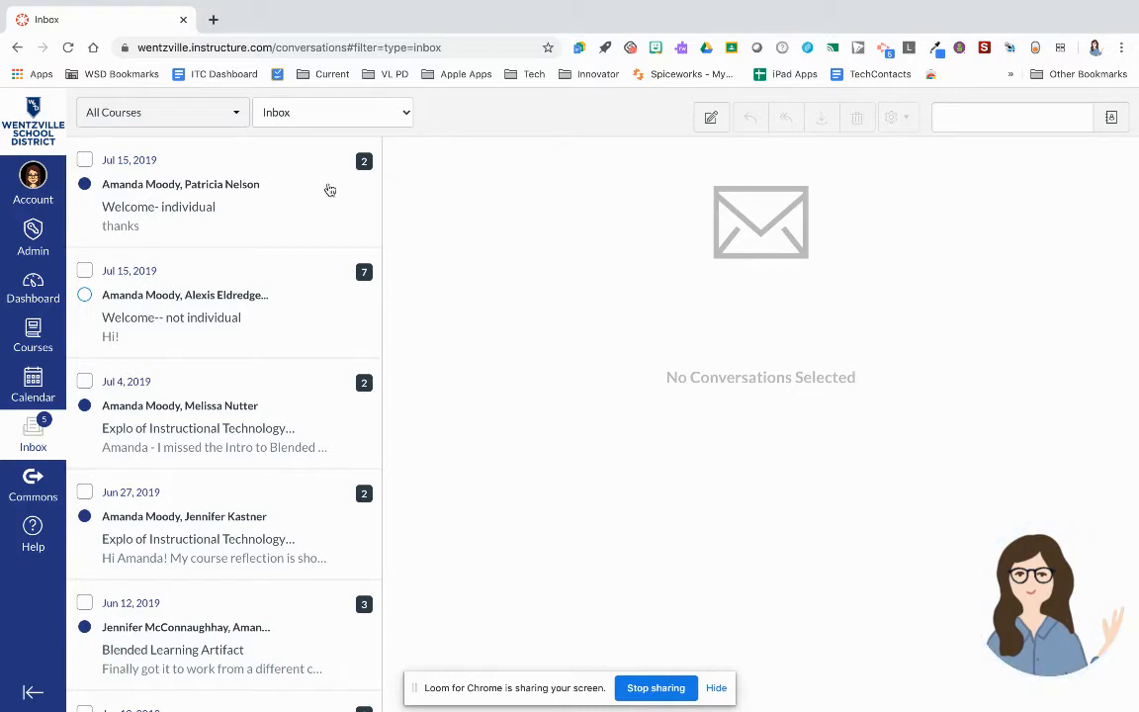
{"action": "mouse_move", "coordinate": [712, 118]}
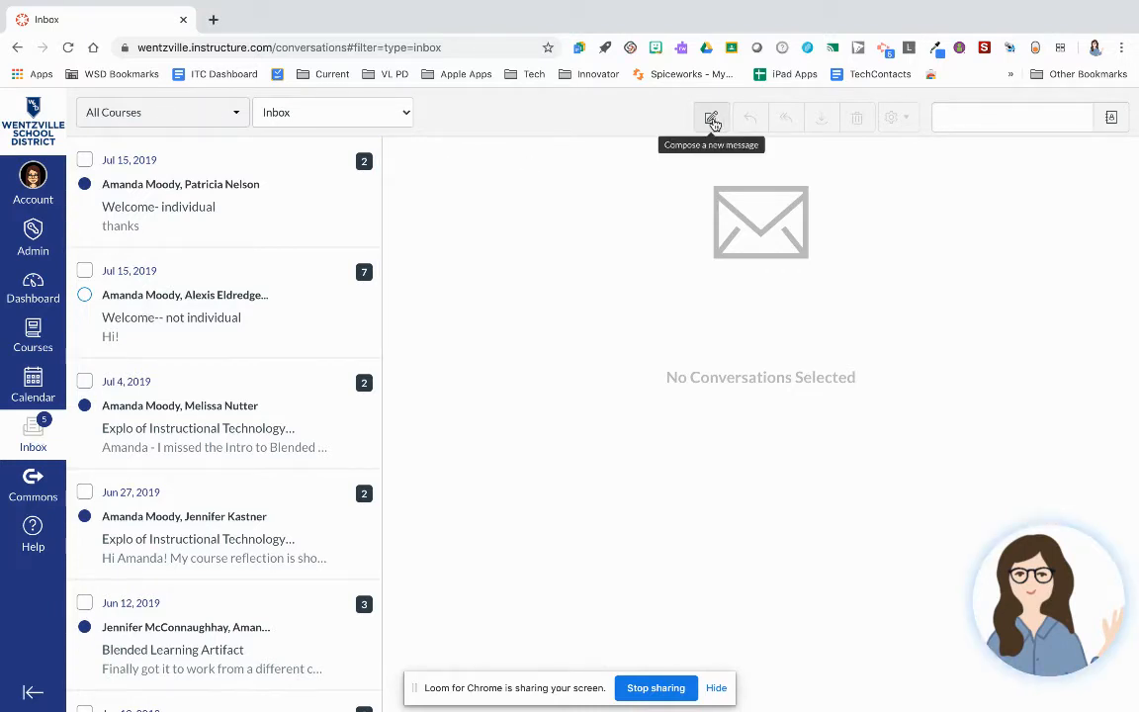
{"action": "left_click", "coordinate": [712, 118]}
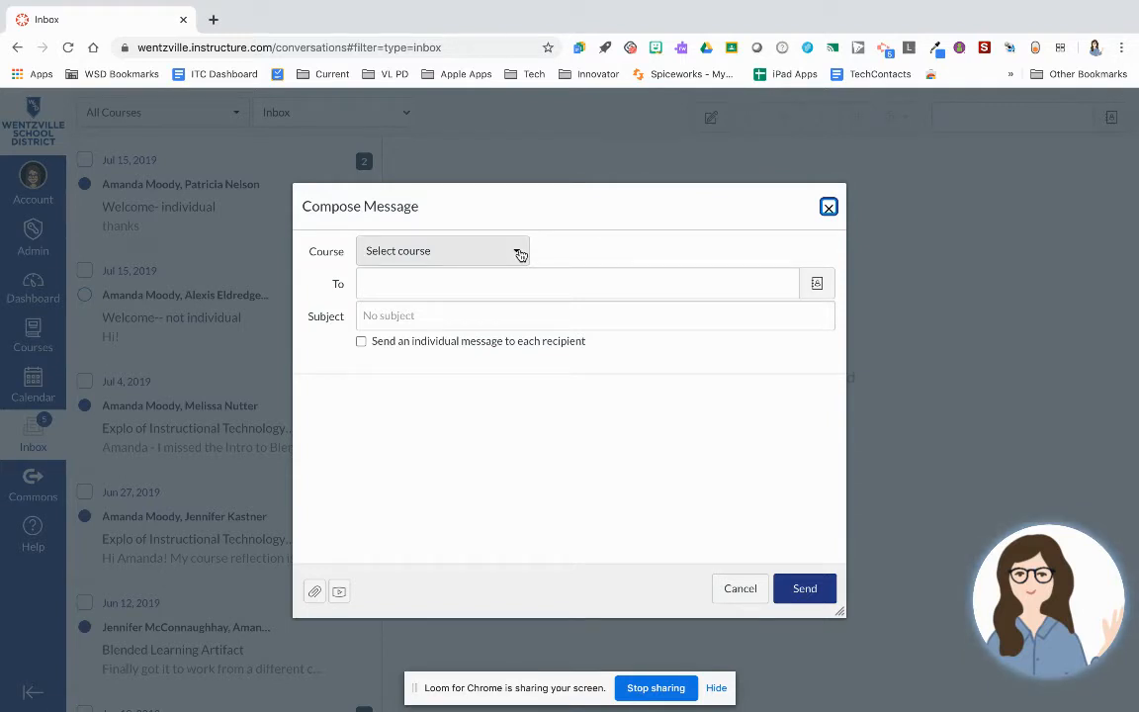
{"action": "left_click", "coordinate": [443, 249]}
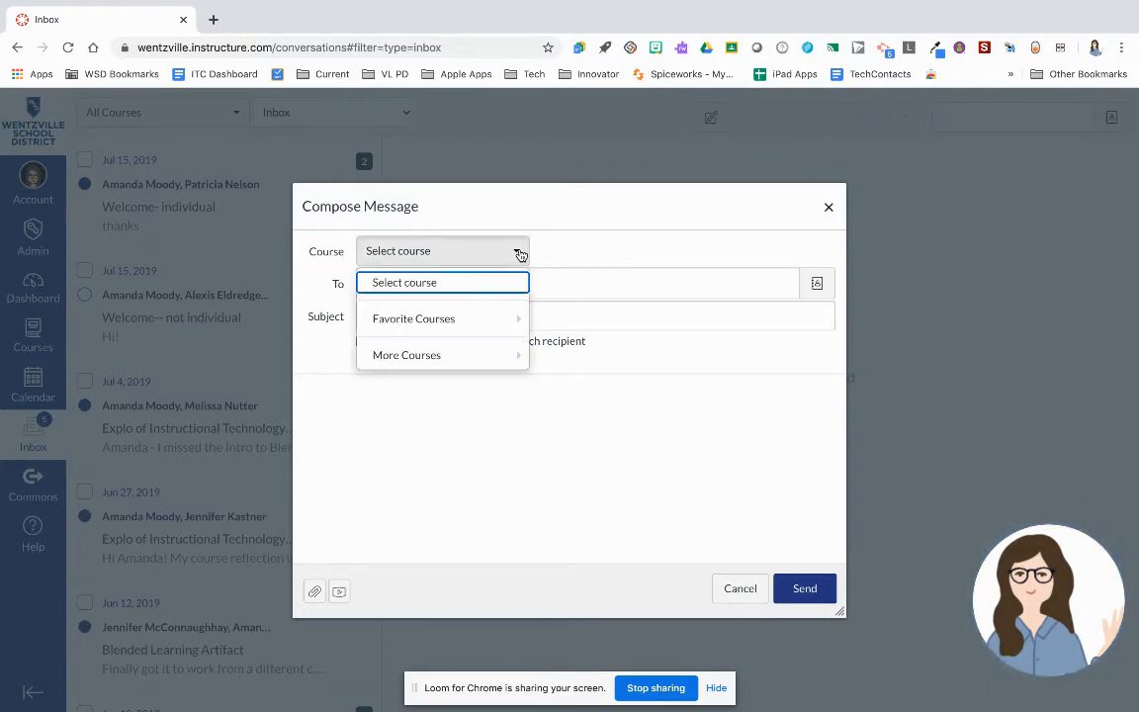
{"action": "left_click", "coordinate": [407, 354]}
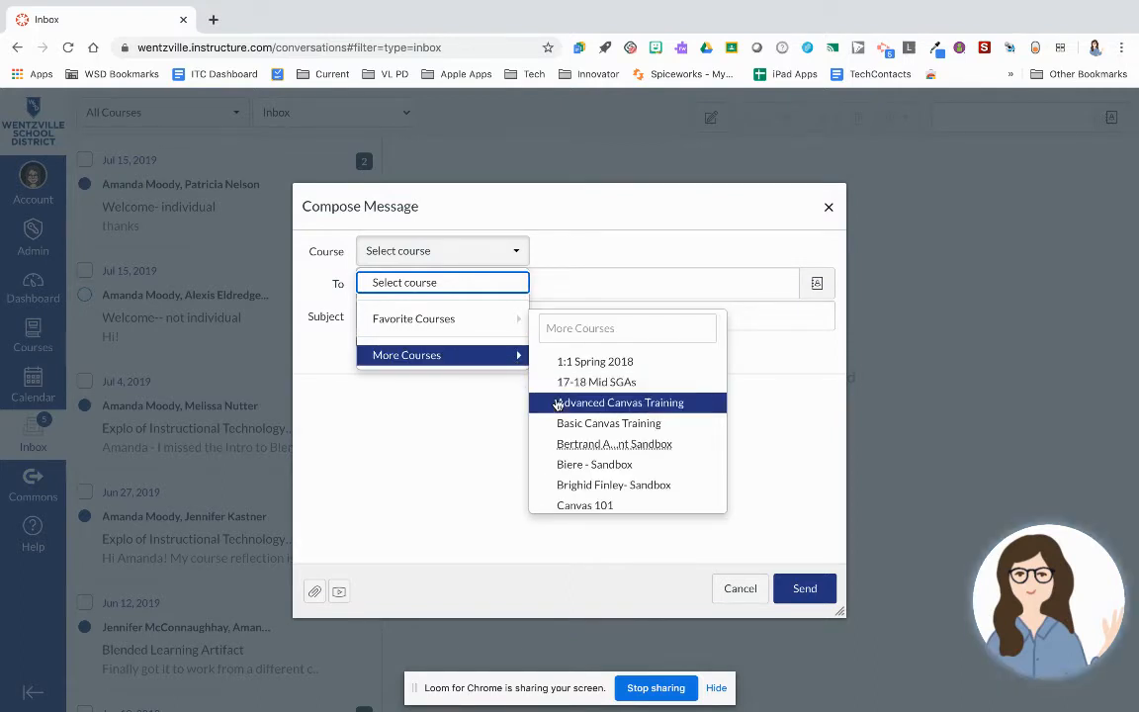
{"action": "left_click", "coordinate": [828, 207]}
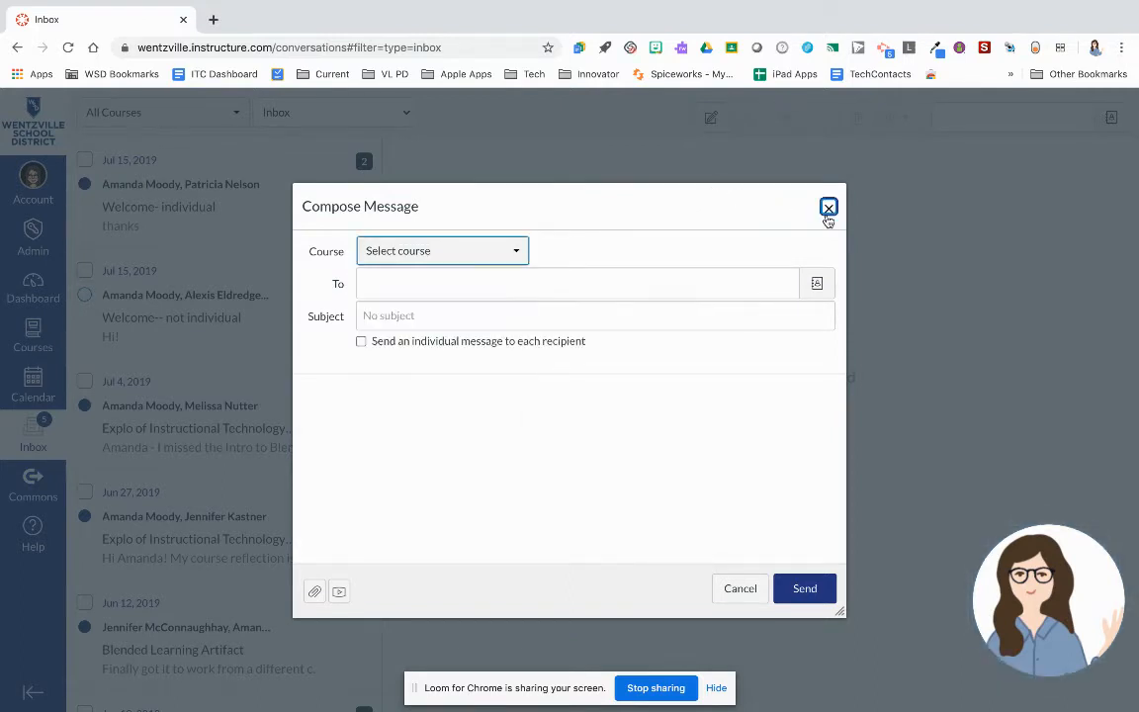
{"action": "left_click", "coordinate": [828, 207]}
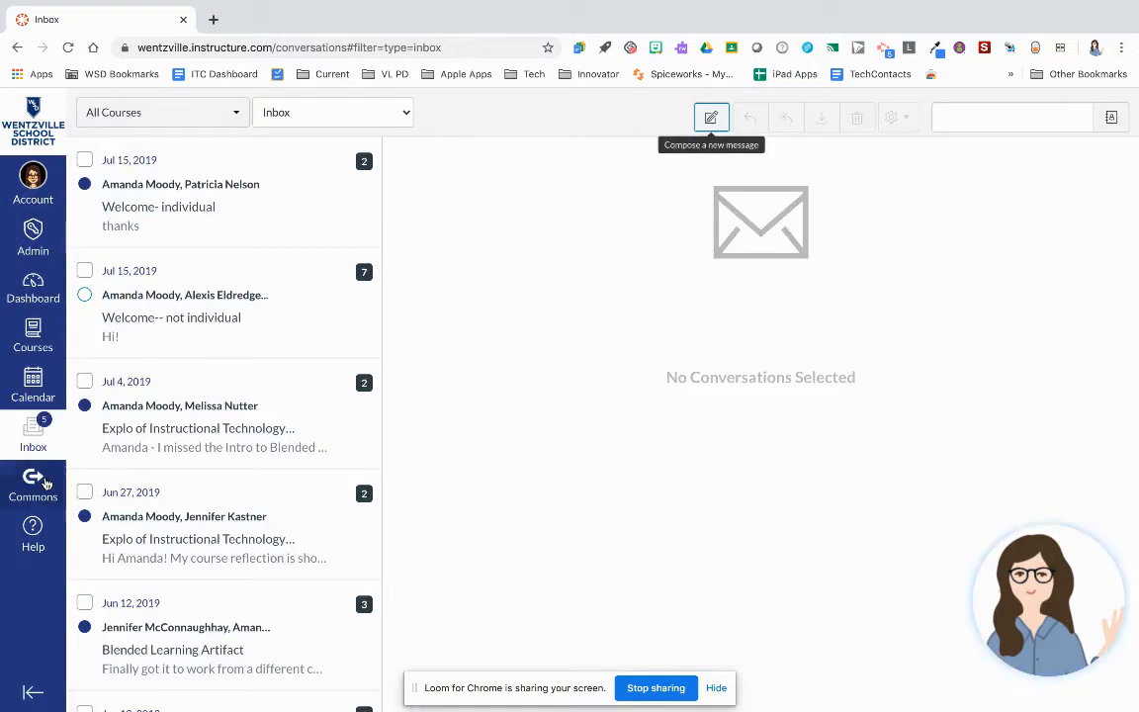
{"action": "left_click", "coordinate": [32, 485]}
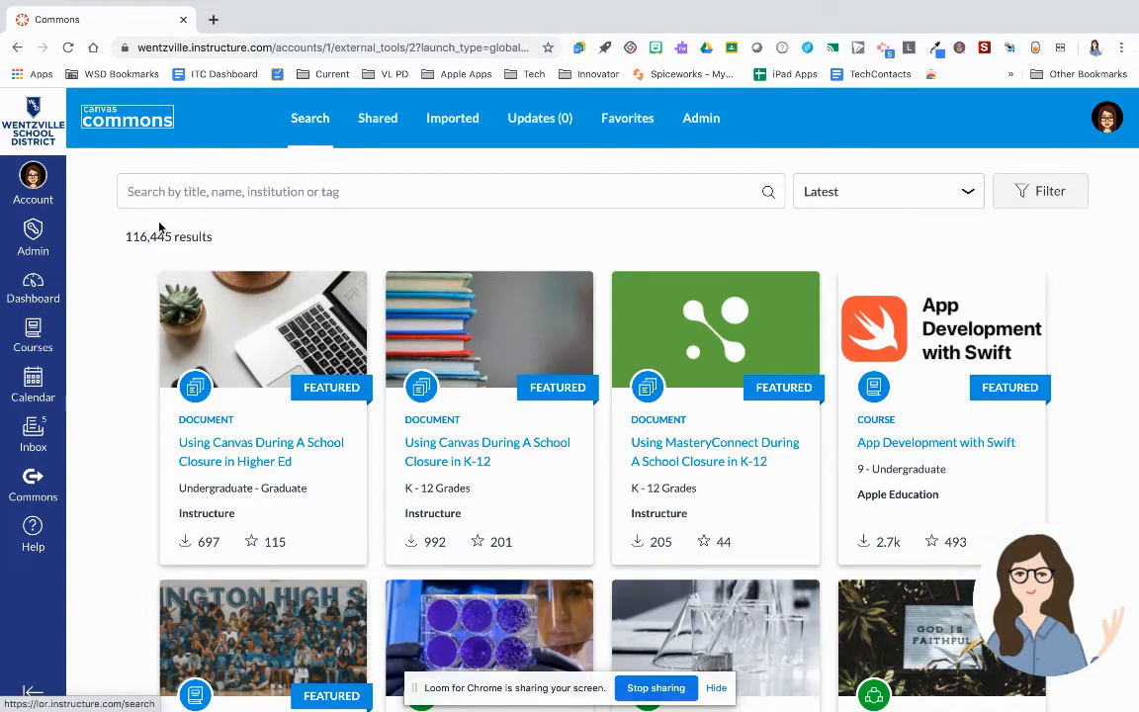
Search Commons for 'hero's journey' and review the result ordering choices.
{"action": "left_click", "coordinate": [445, 190]}
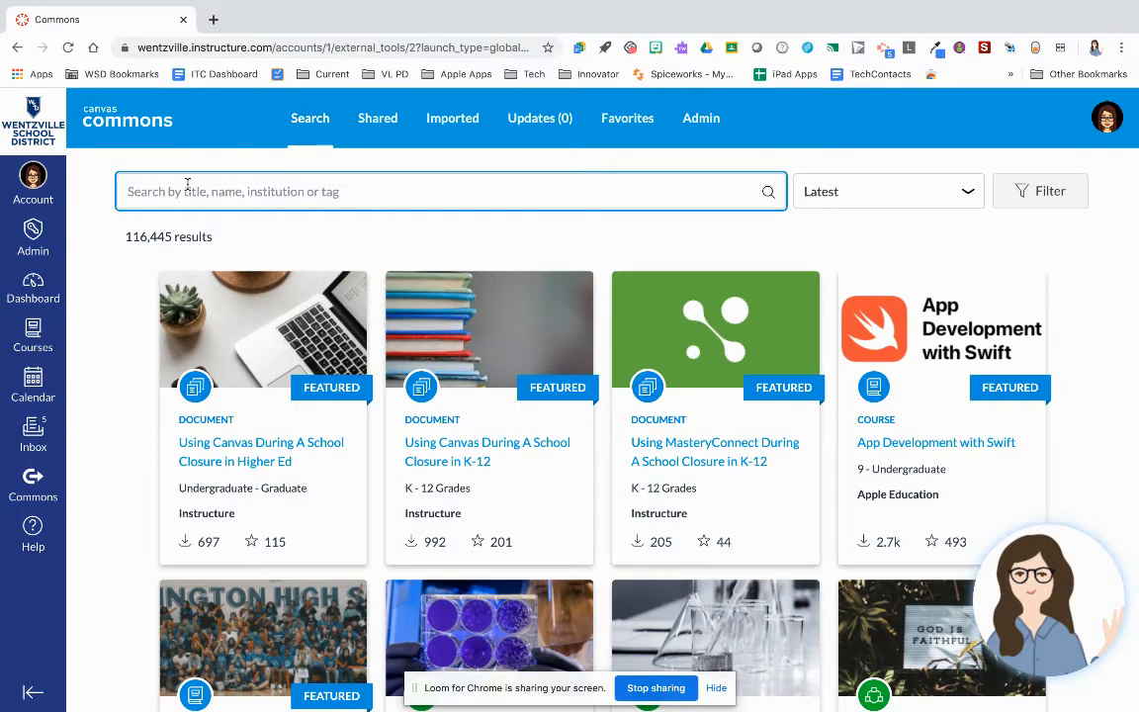
{"action": "type", "text": "hero's journey"}
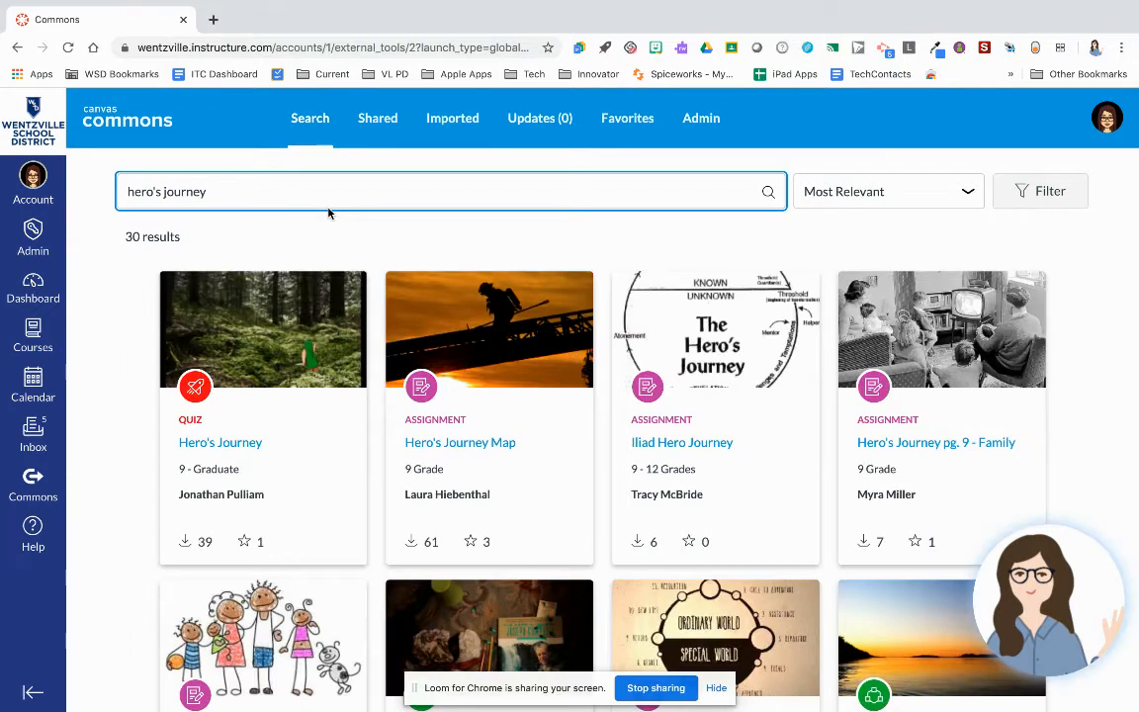
{"action": "mouse_move", "coordinate": [404, 360]}
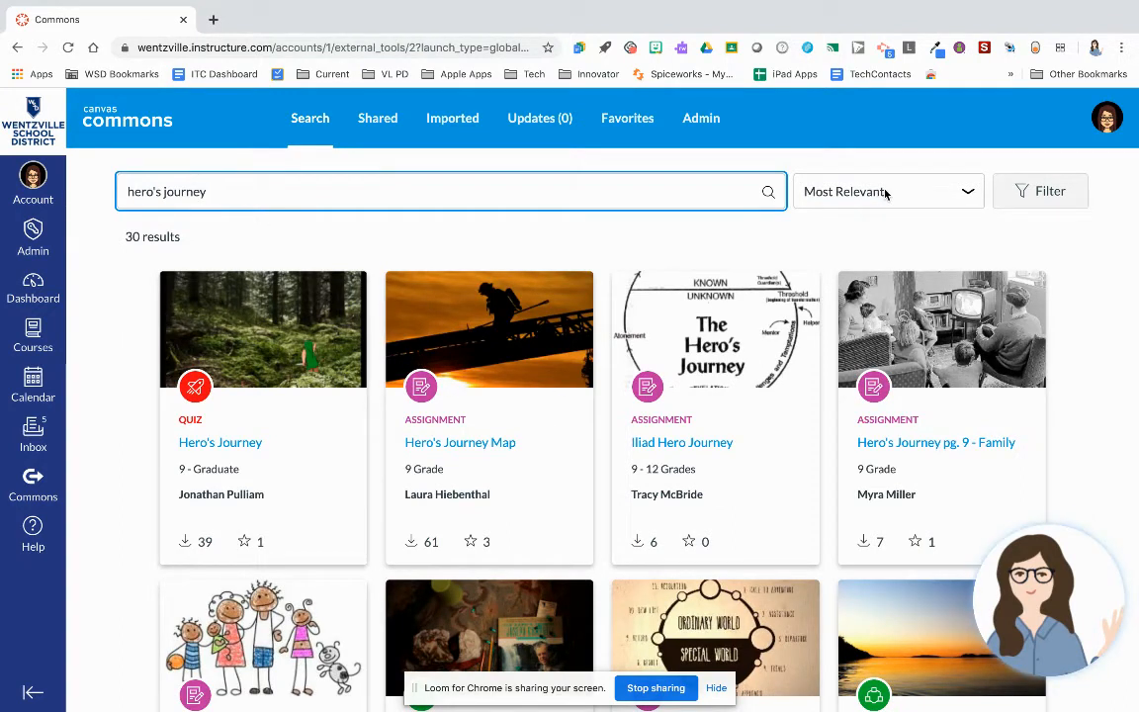
{"action": "left_click", "coordinate": [886, 190]}
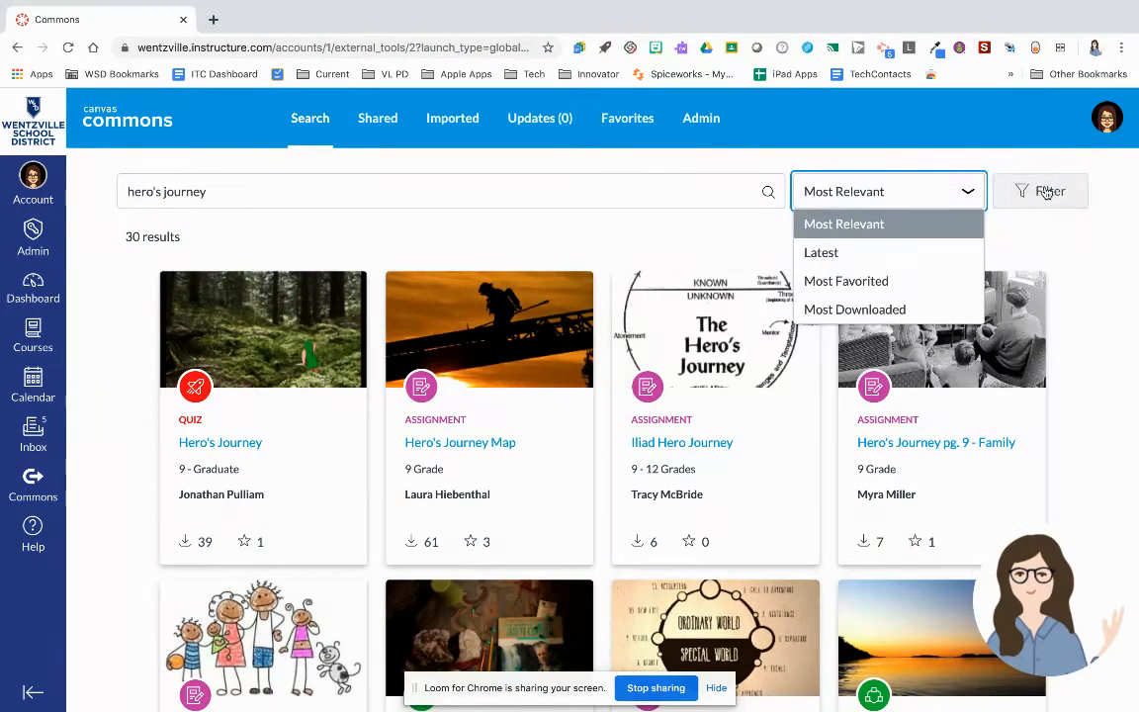
Filter the results to Quizzes only, leaving 8 quiz results.
{"action": "left_click", "coordinate": [1040, 189]}
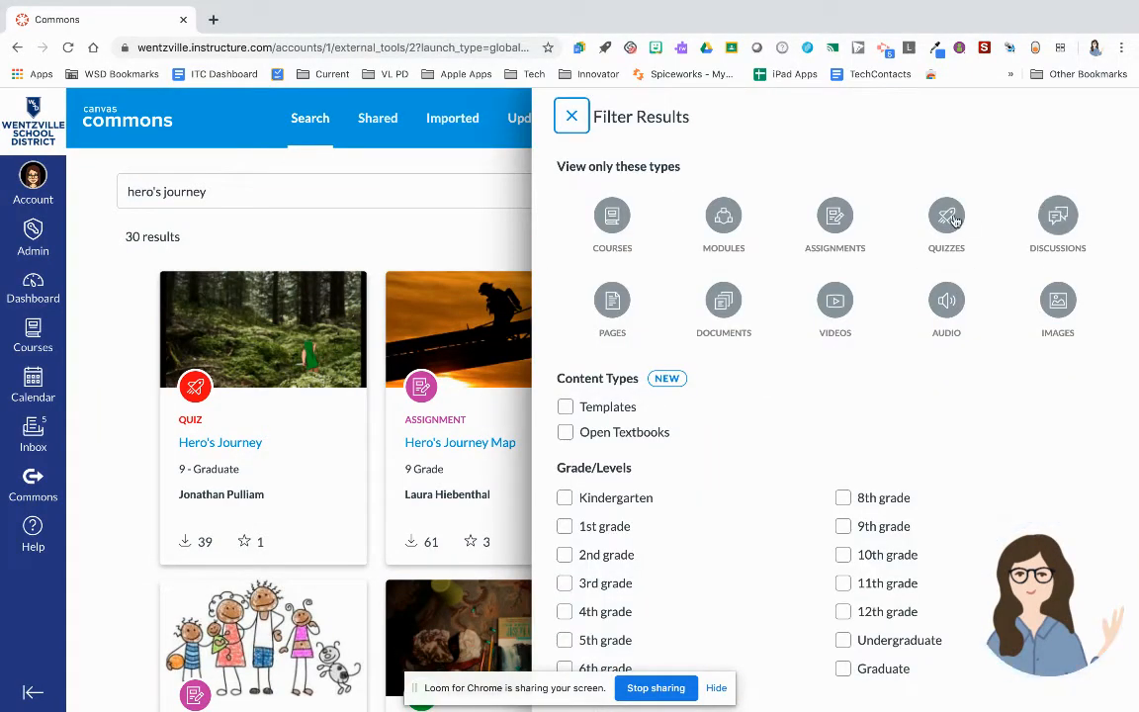
{"action": "left_click", "coordinate": [945, 216]}
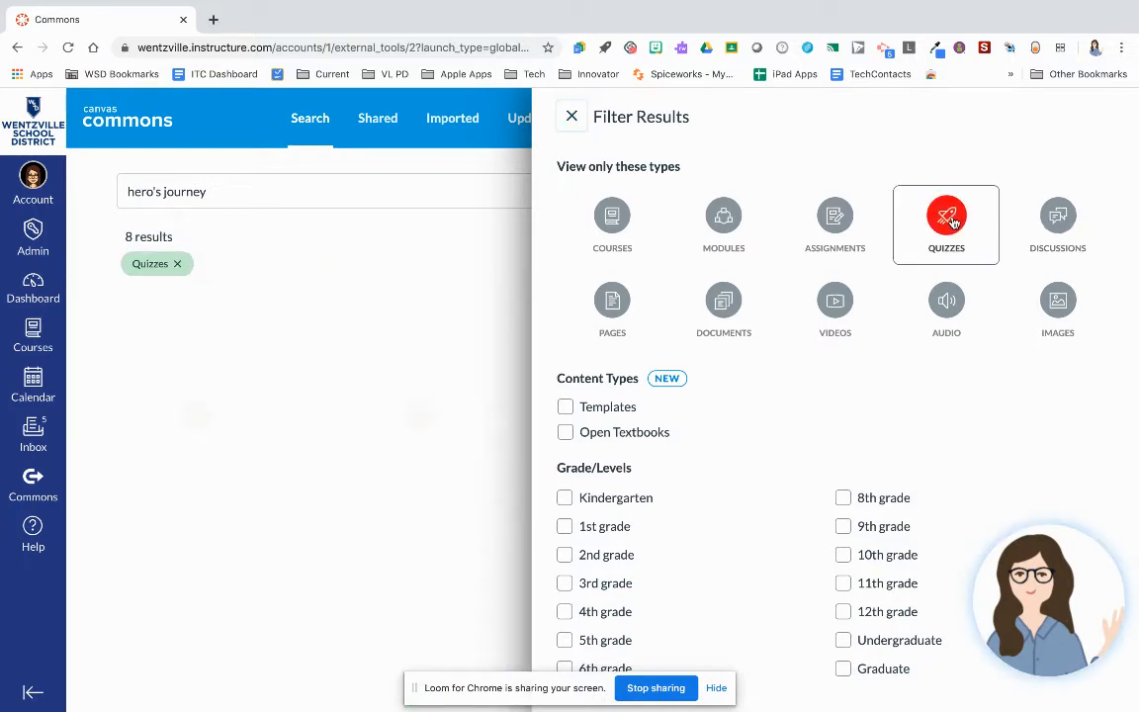
{"action": "left_click", "coordinate": [570, 114]}
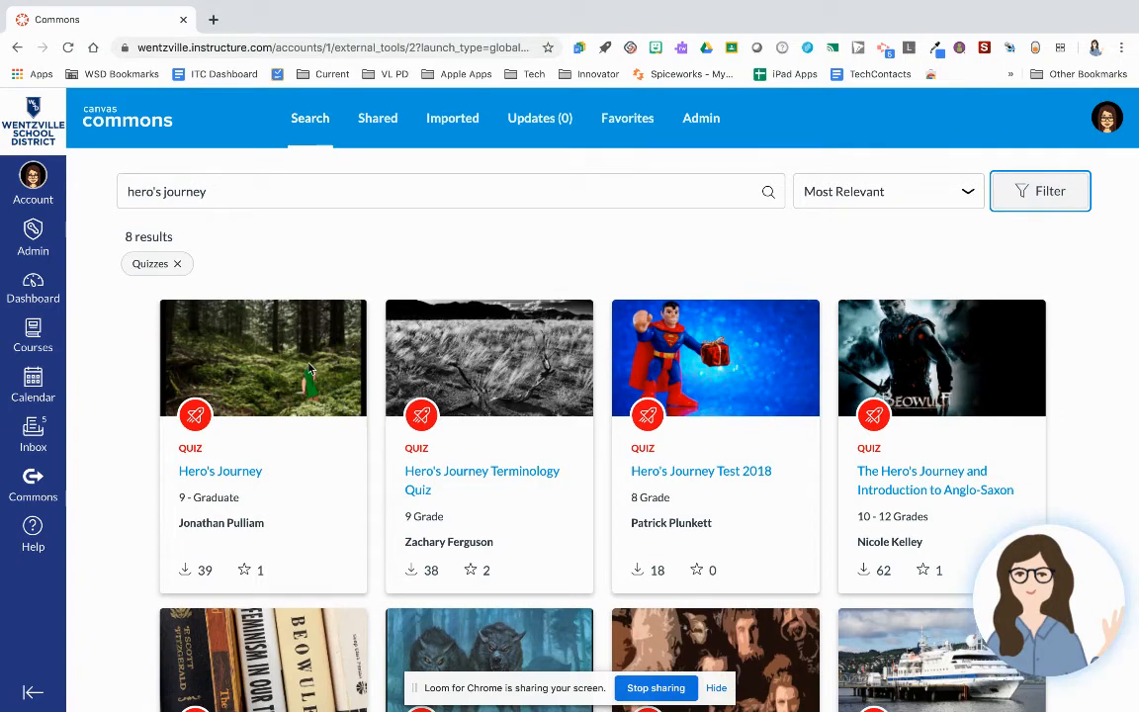
{"action": "left_click", "coordinate": [219, 470]}
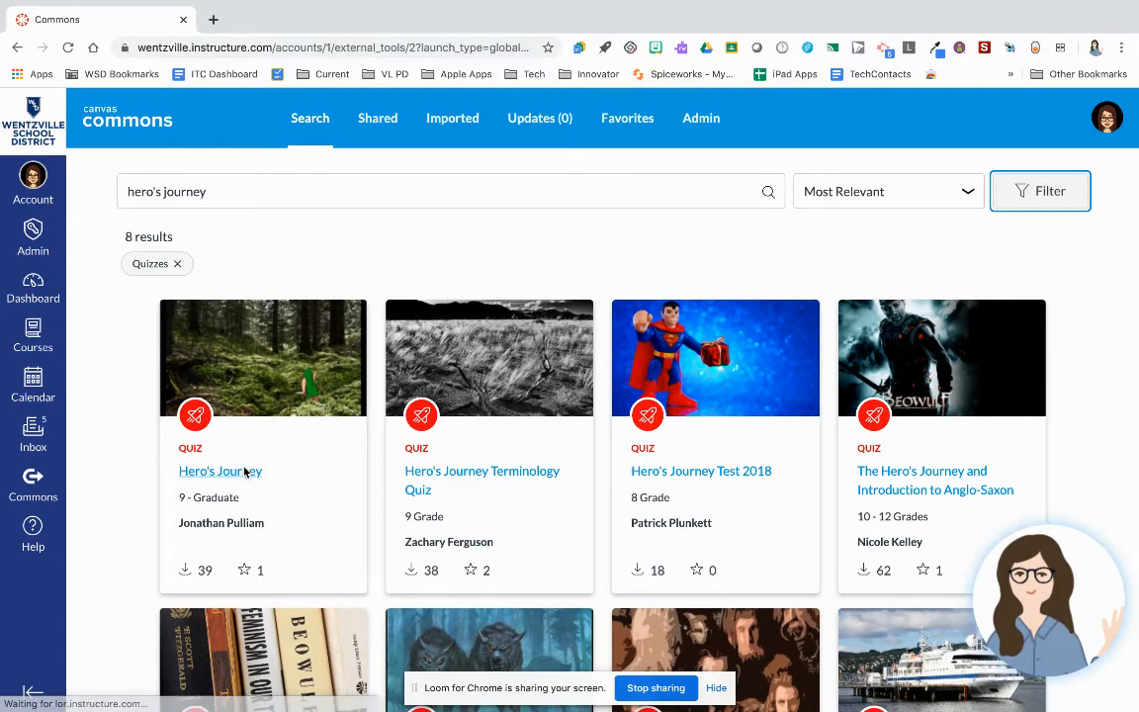
View the Hero's Journey quiz and choose Advanced Canvas Training as its import destination.
{"action": "left_click", "coordinate": [220, 470]}
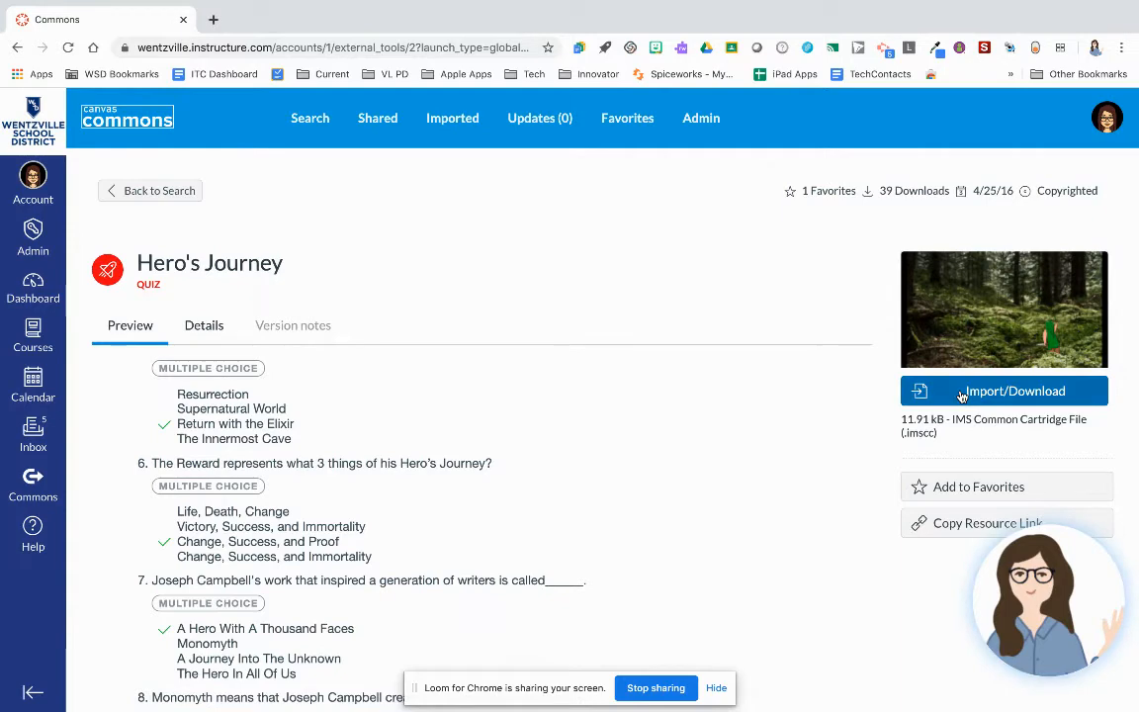
{"action": "left_click", "coordinate": [1006, 392]}
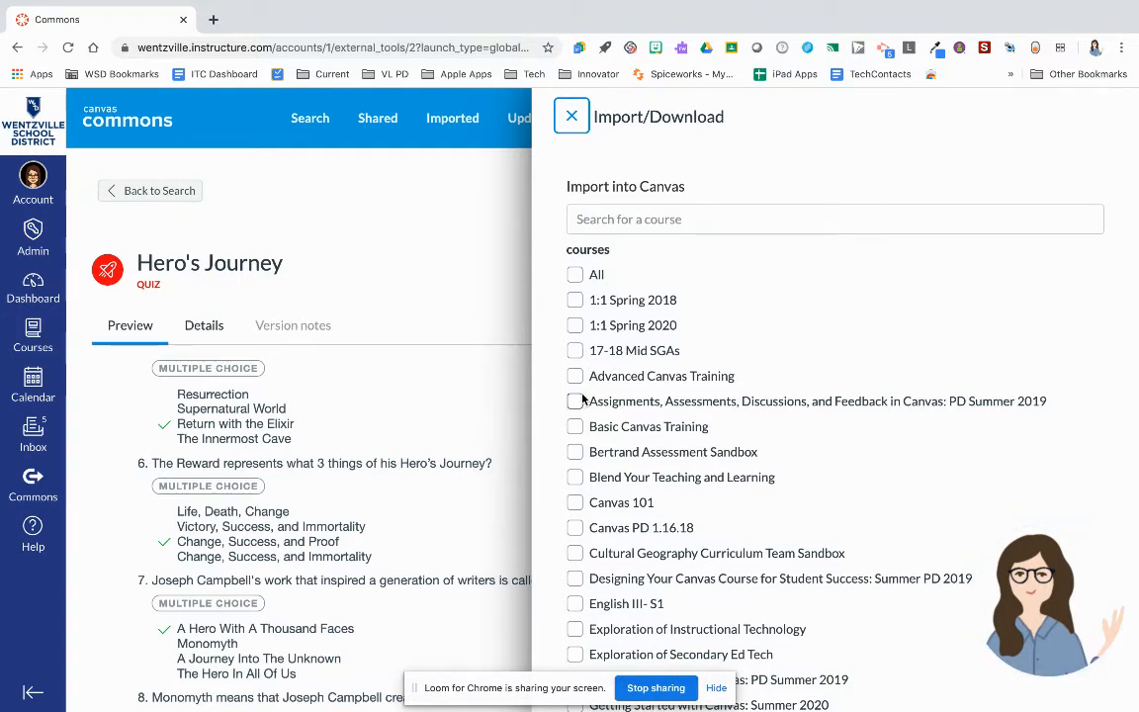
{"action": "left_click", "coordinate": [573, 375]}
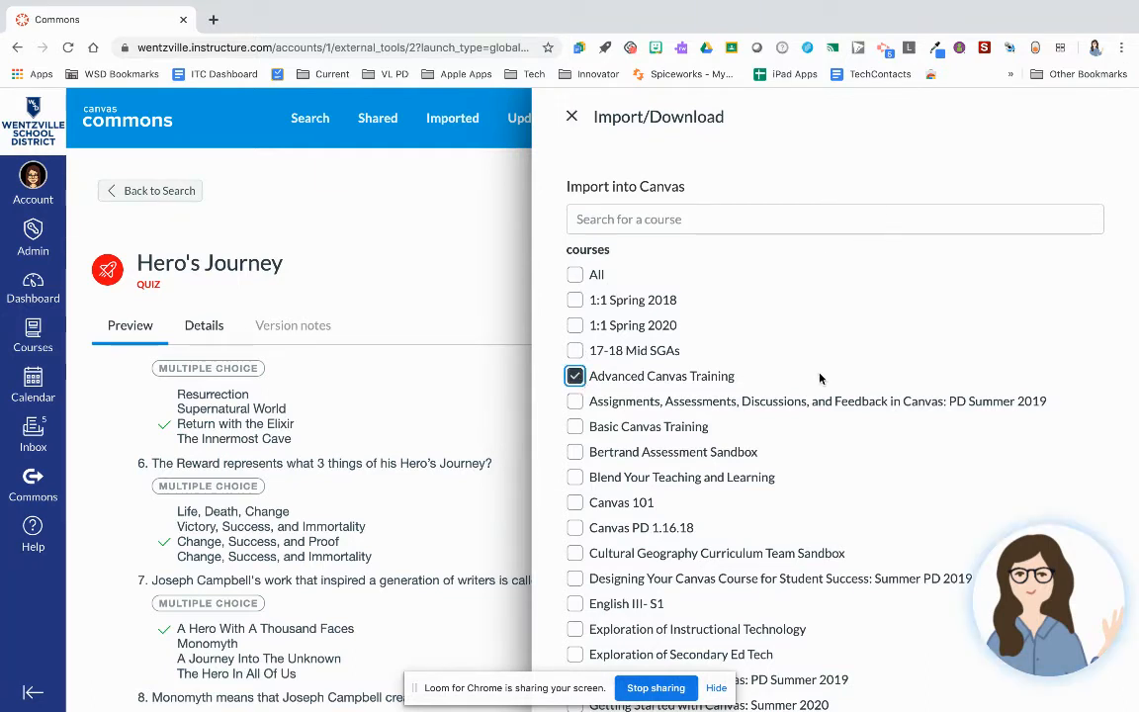
{"action": "scroll", "scroll_direction": "down", "scroll_amount": 3}
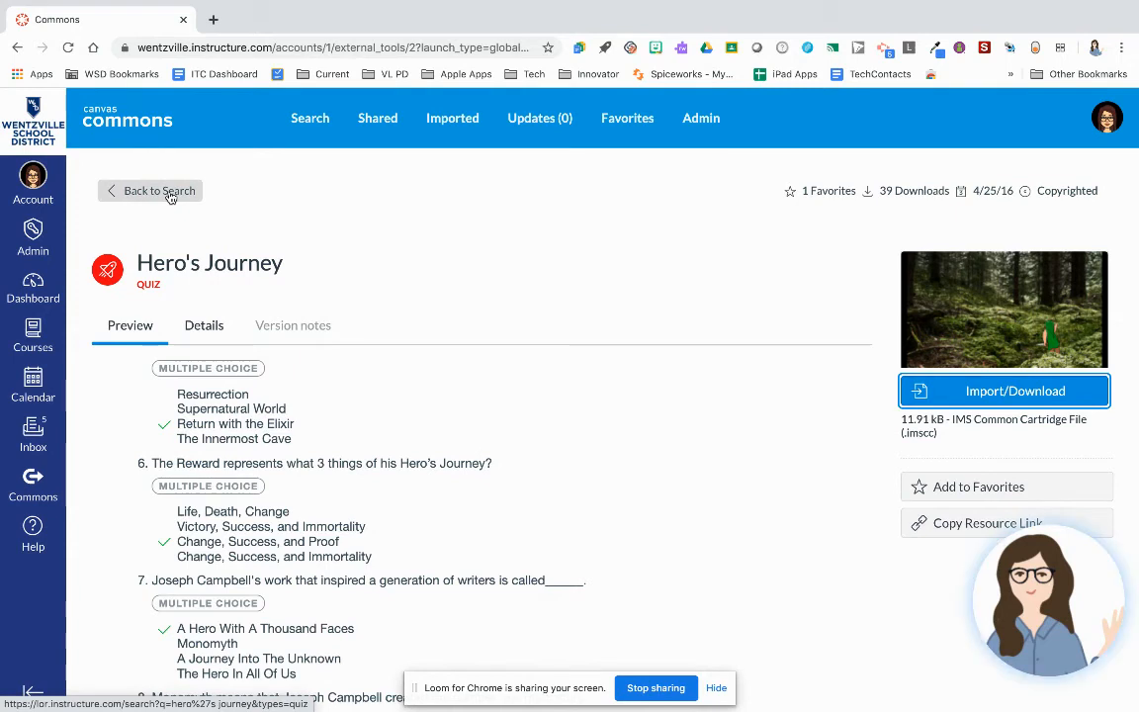
Show the Help tray with Canvas Guides search and support links.
{"action": "left_click", "coordinate": [32, 534]}
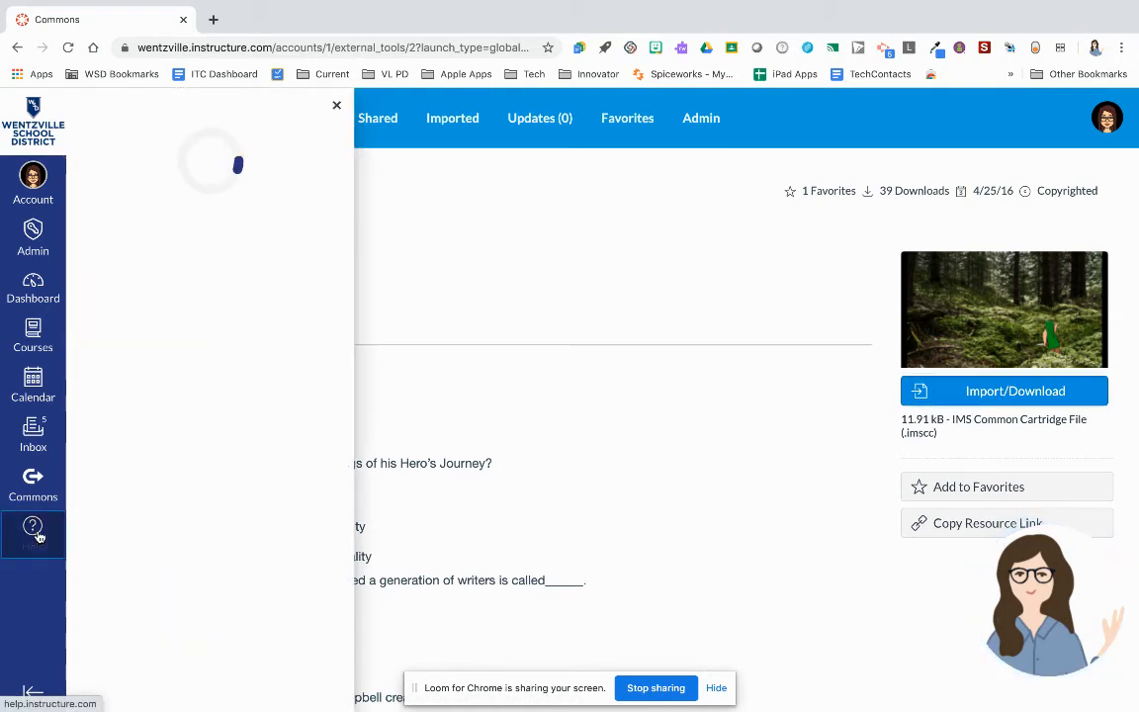
{"action": "left_click", "coordinate": [32, 534]}
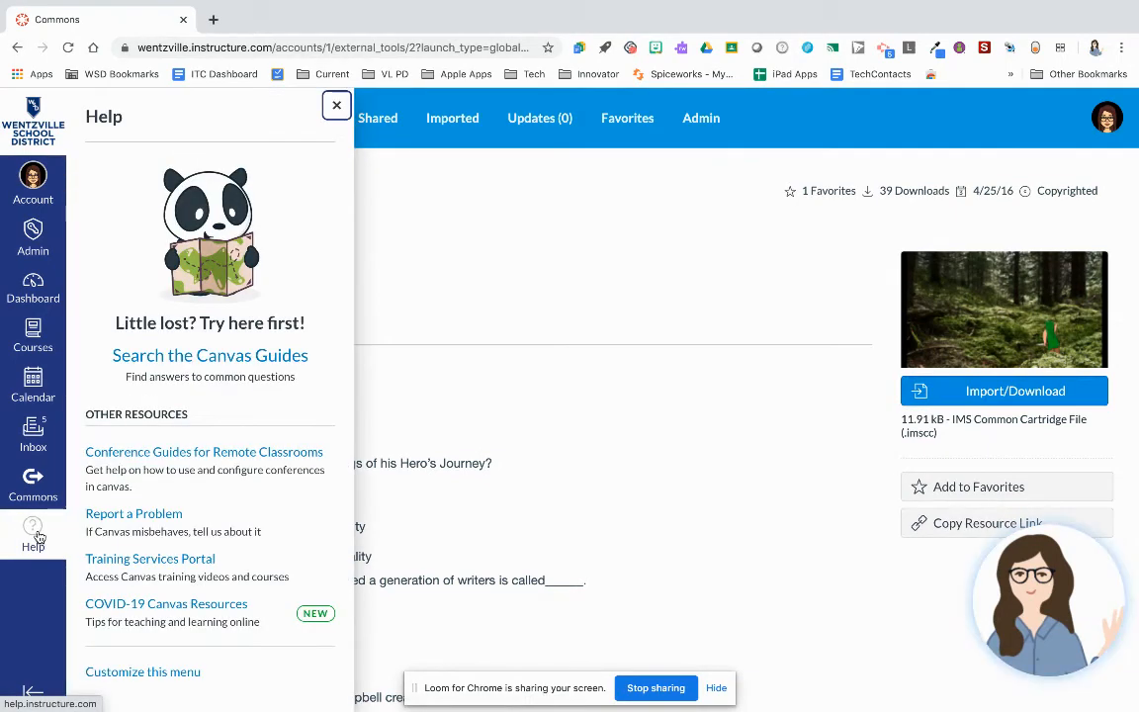
{"action": "mouse_move", "coordinate": [138, 433]}
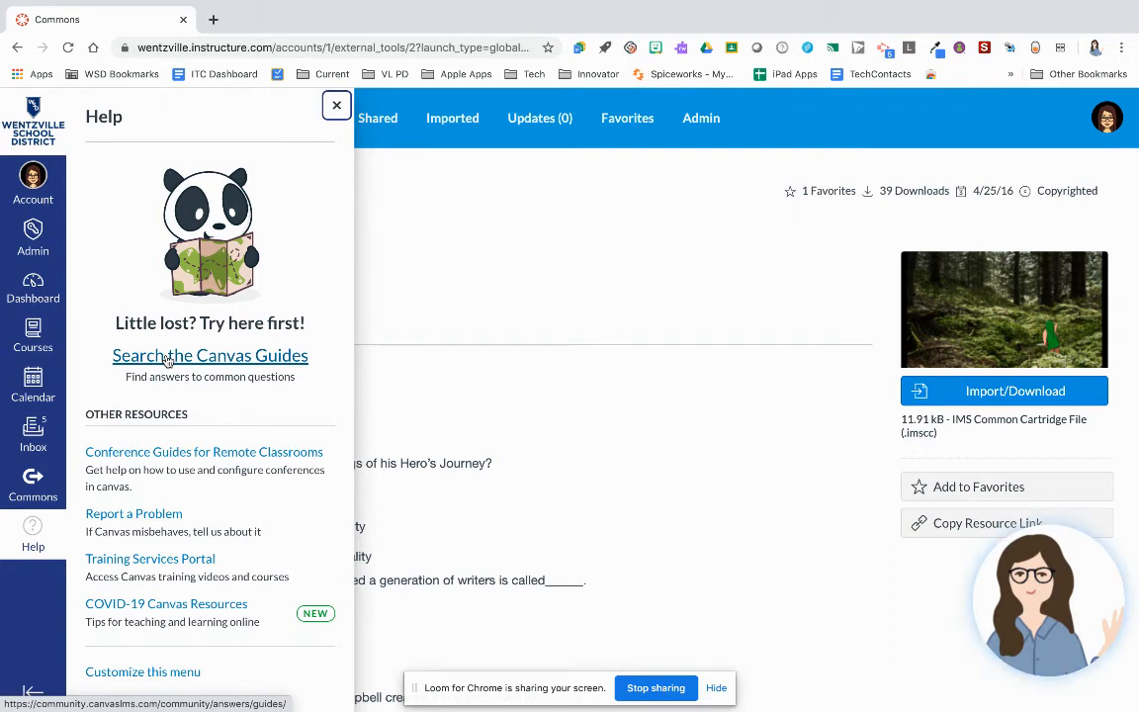
Reach the Instructor Guide table of contents via the Canvas Guides search.
{"action": "left_click", "coordinate": [210, 356]}
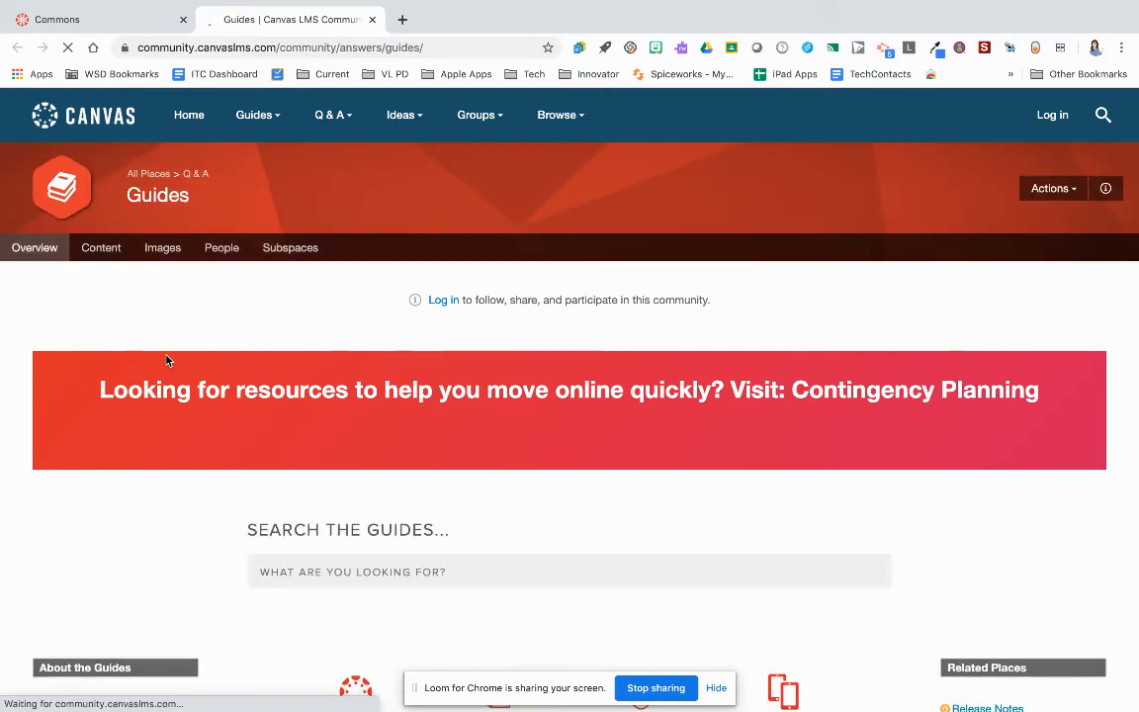
{"action": "scroll", "scroll_direction": "down", "scroll_amount": 3}
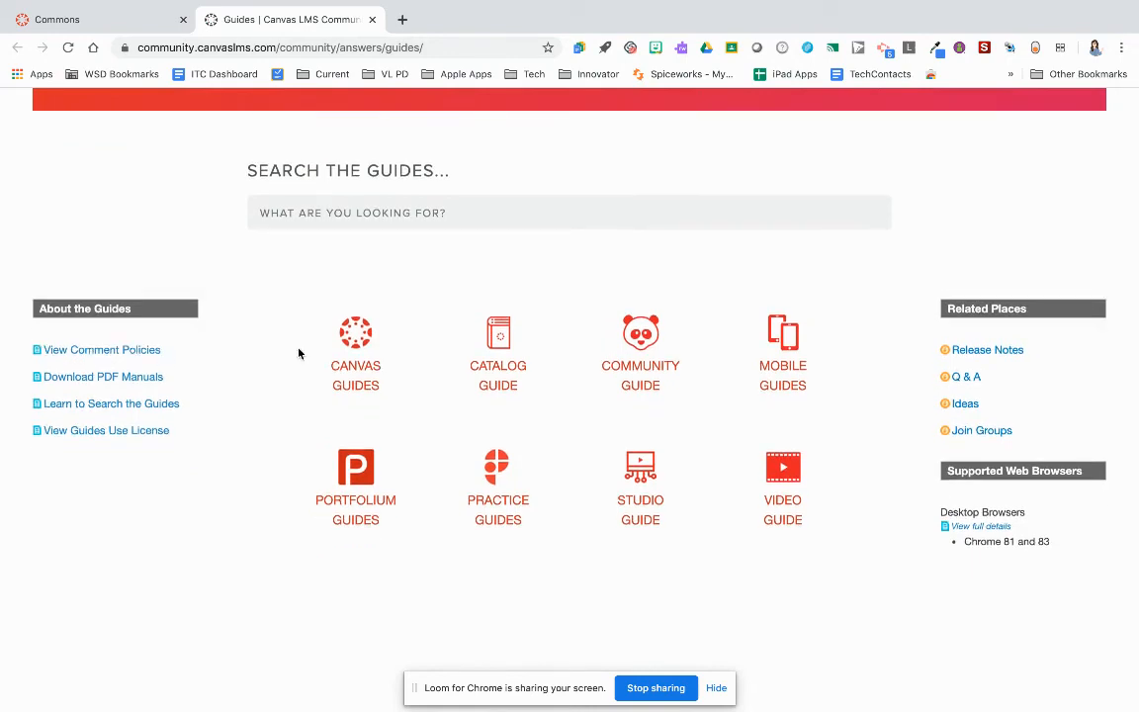
{"action": "left_click", "coordinate": [356, 346]}
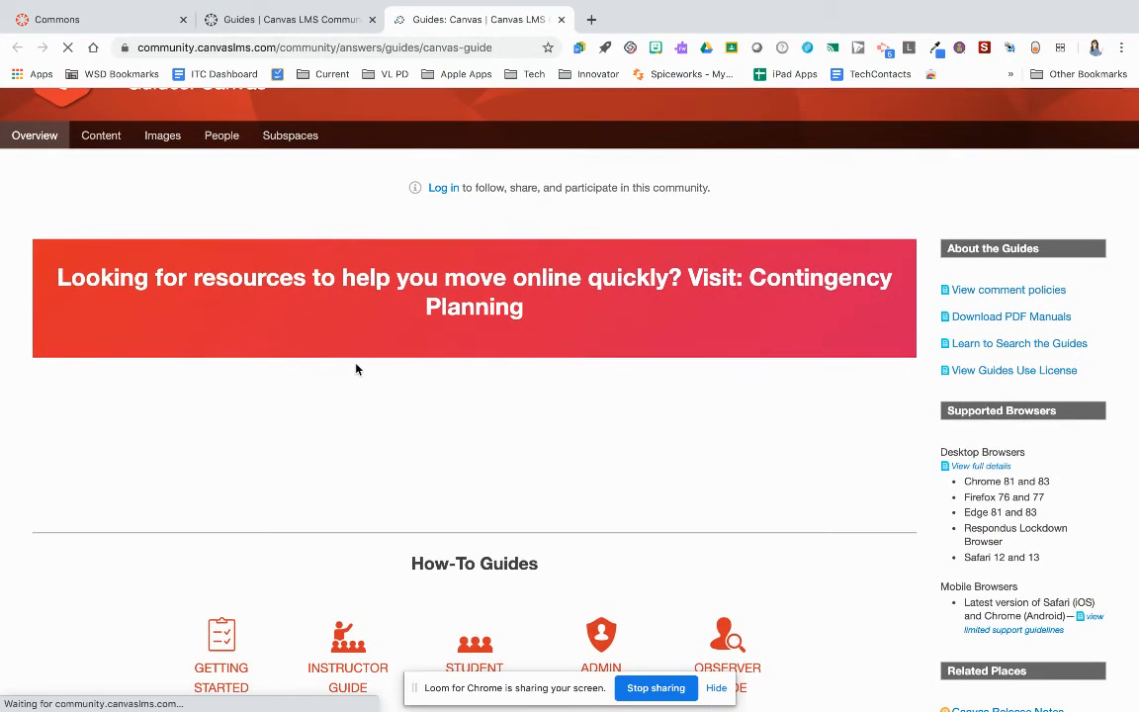
{"action": "scroll", "scroll_direction": "down", "scroll_amount": 3}
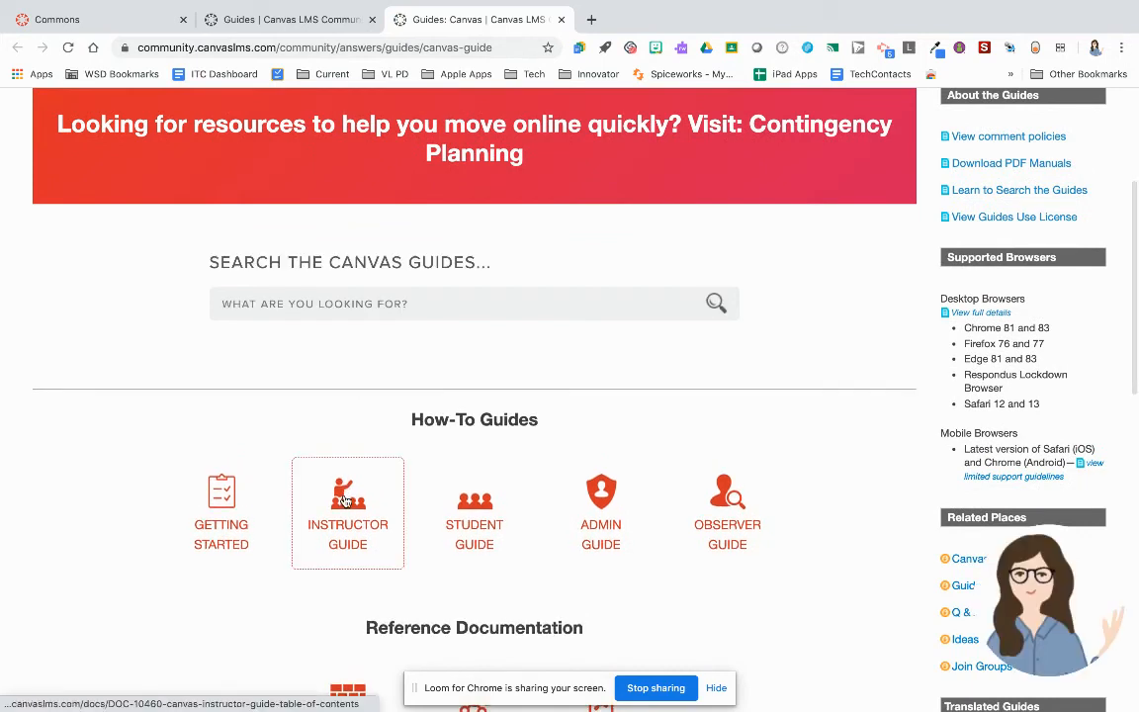
{"action": "left_click", "coordinate": [348, 498]}
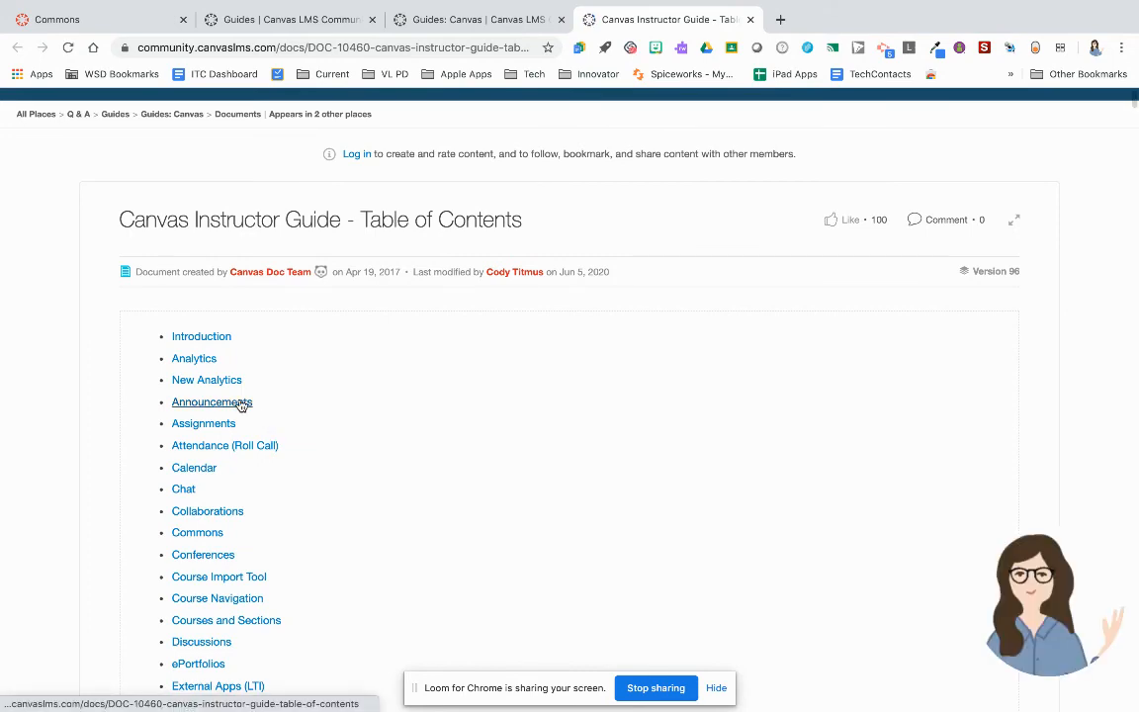
Read the Announcements guide 'How do I add an announcement', then return to the quiz page.
{"action": "left_click", "coordinate": [212, 402]}
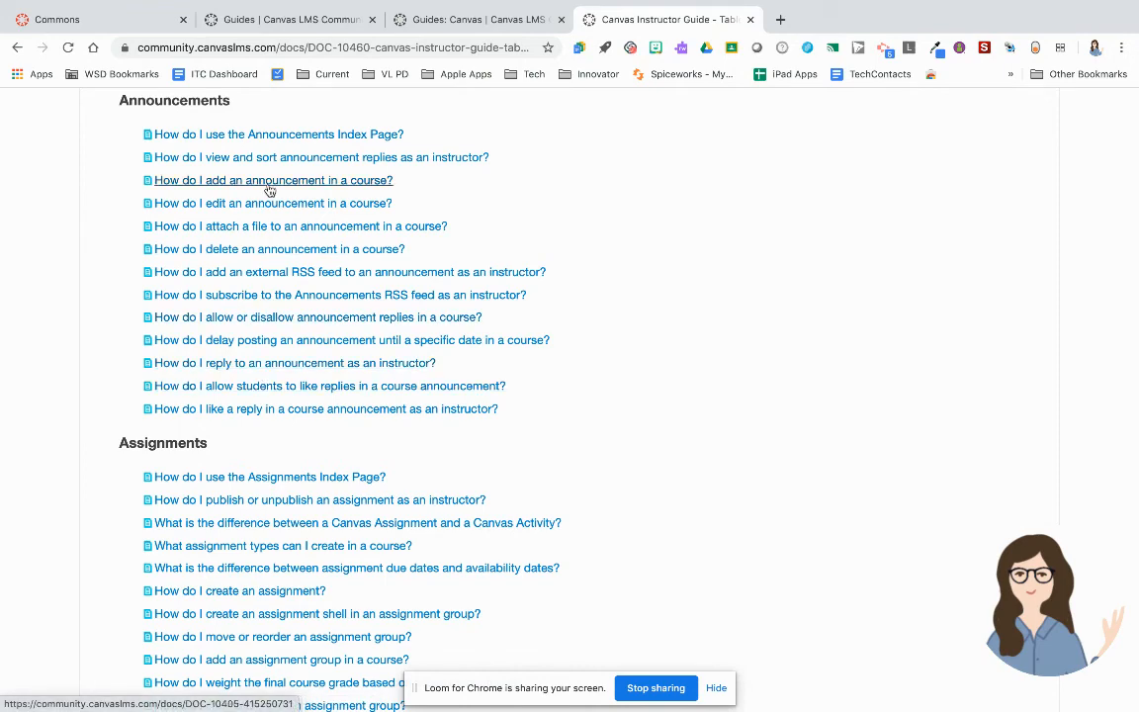
{"action": "left_click", "coordinate": [273, 180]}
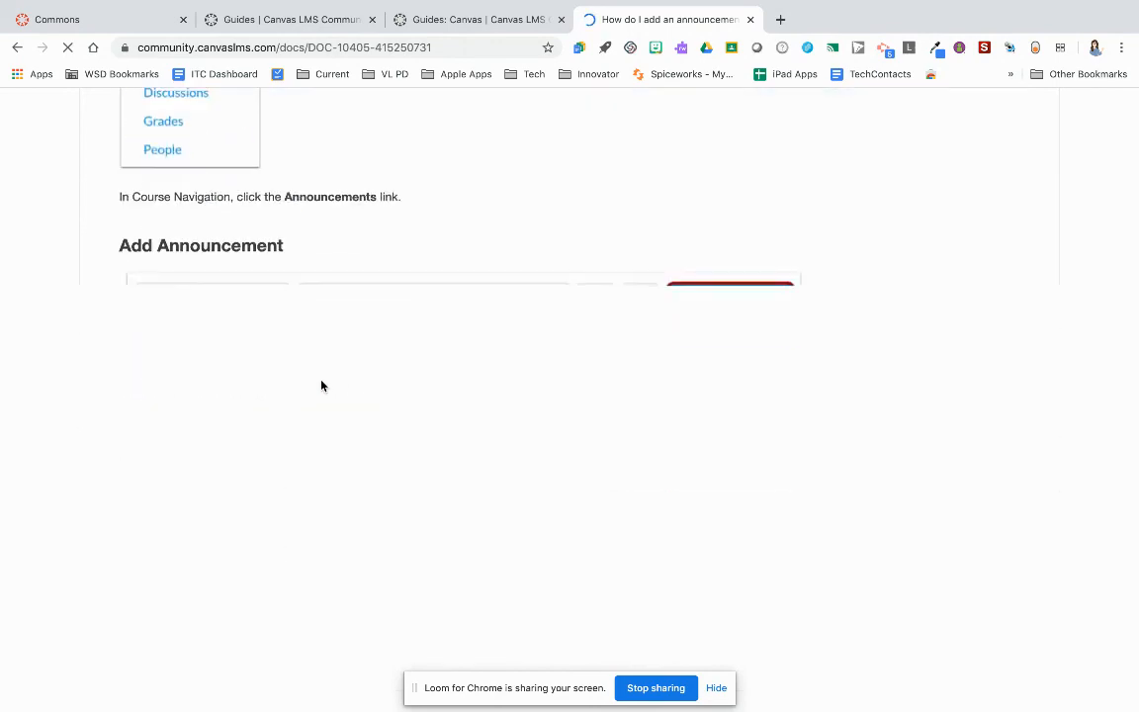
{"action": "scroll", "scroll_direction": "down", "scroll_amount": 3}
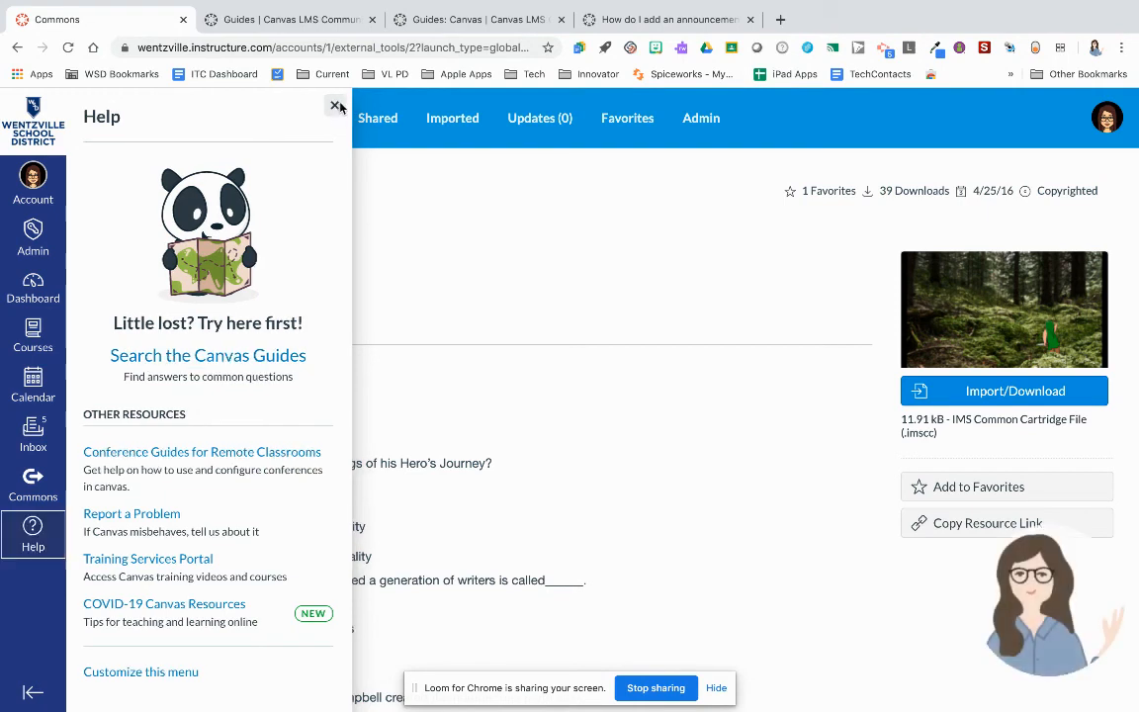
{"action": "left_click", "coordinate": [336, 106]}
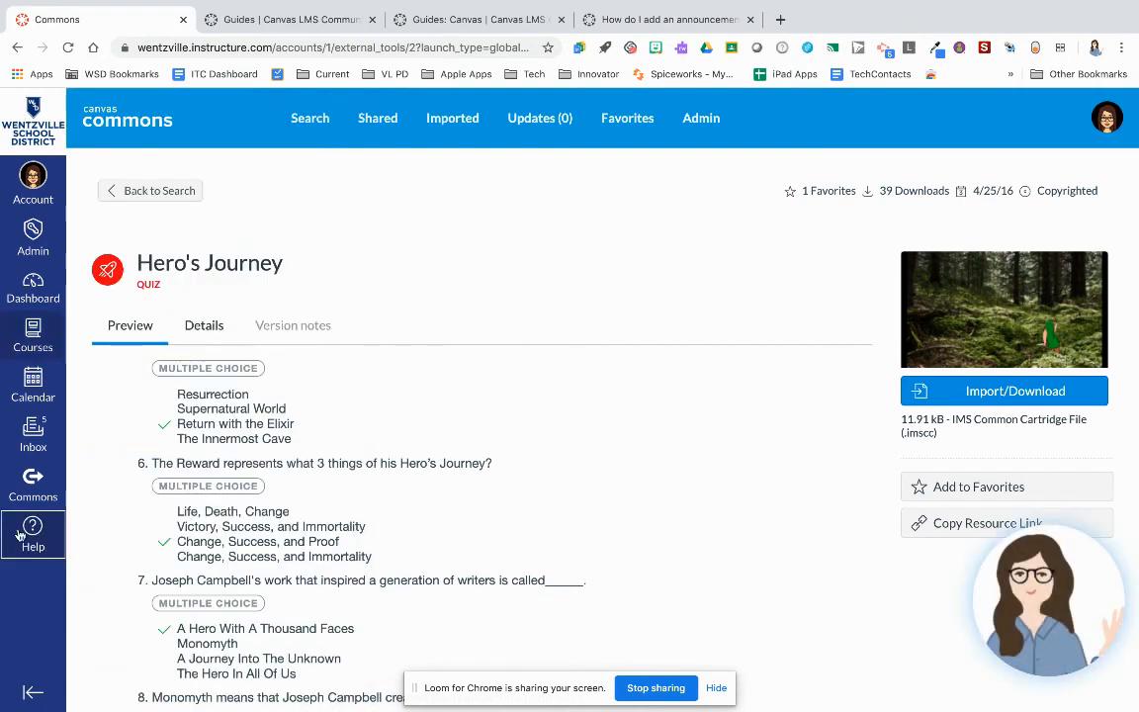